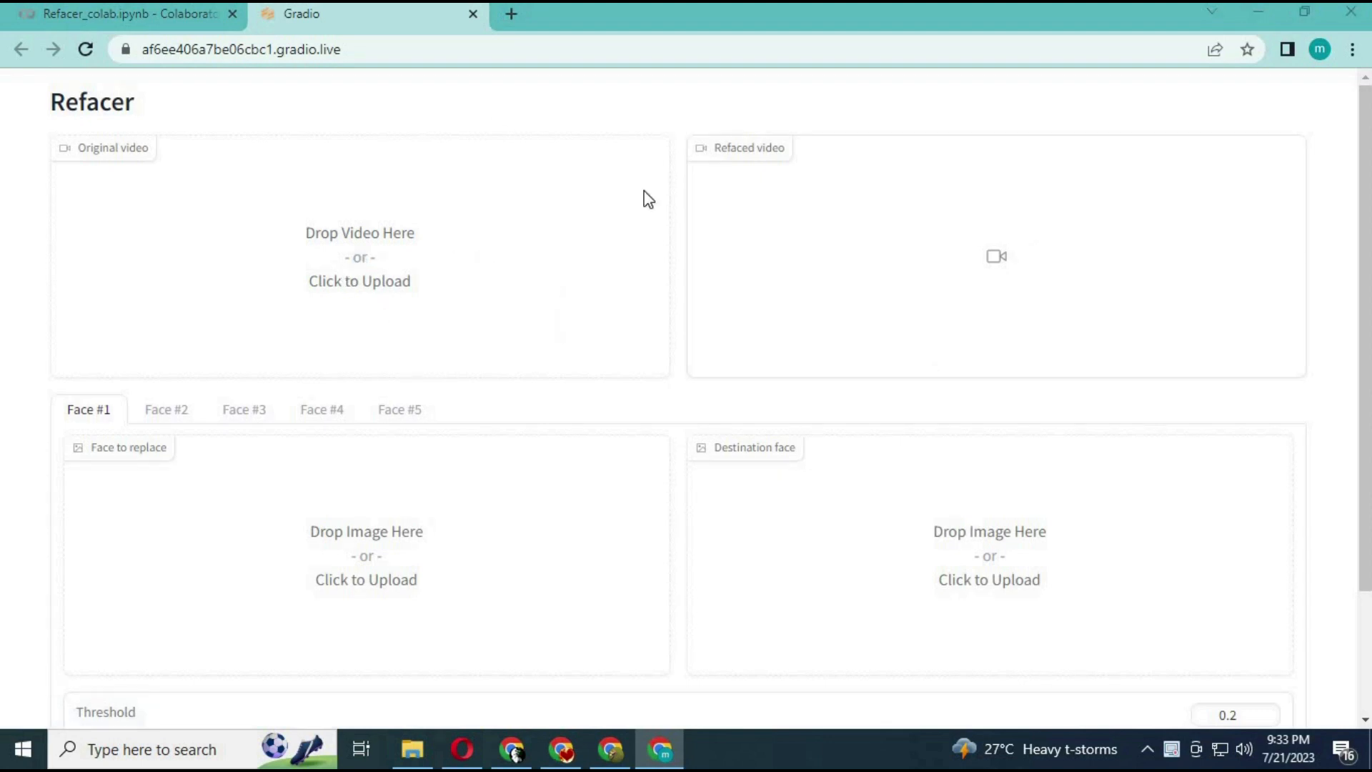
Upload the two-person clip, then set Face #1 to replace the woman with the blonde car-selfie woman.
click(362, 280)
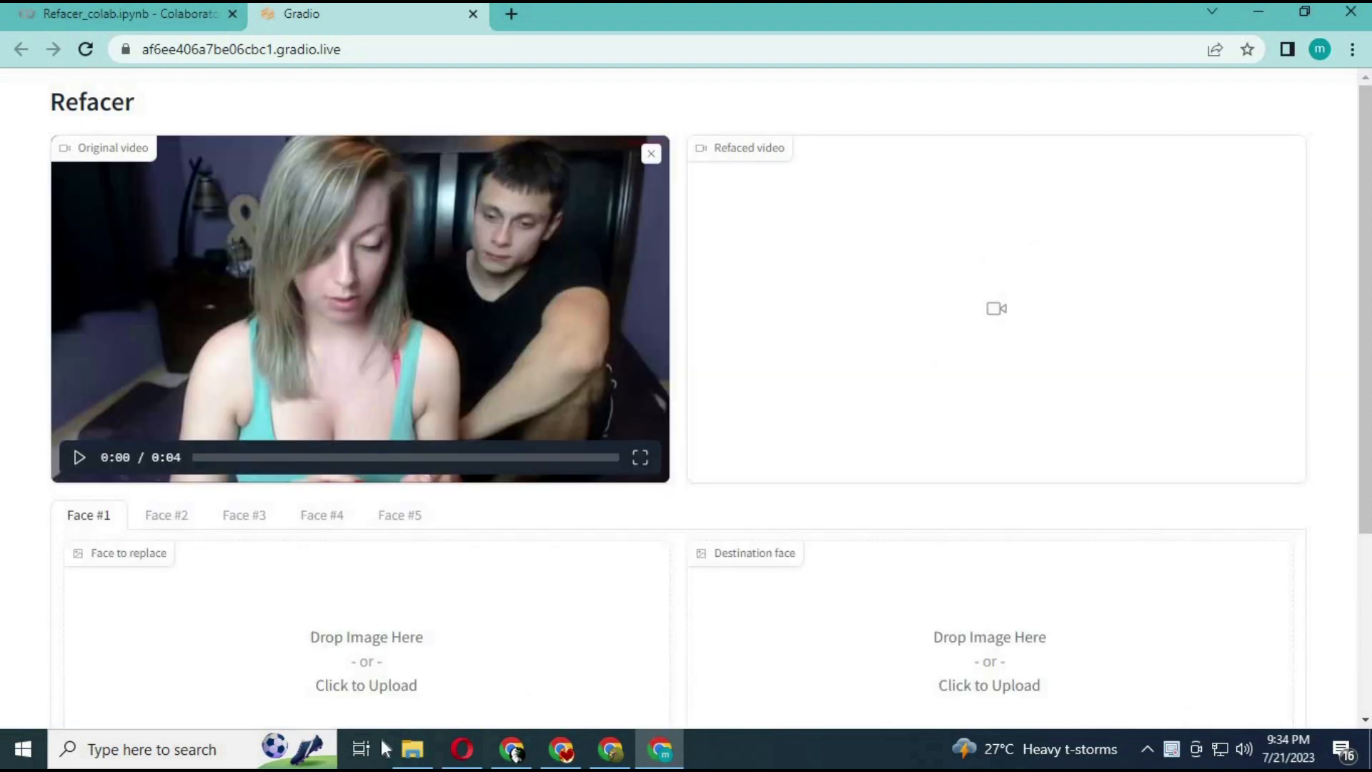
scroll(down, 3)
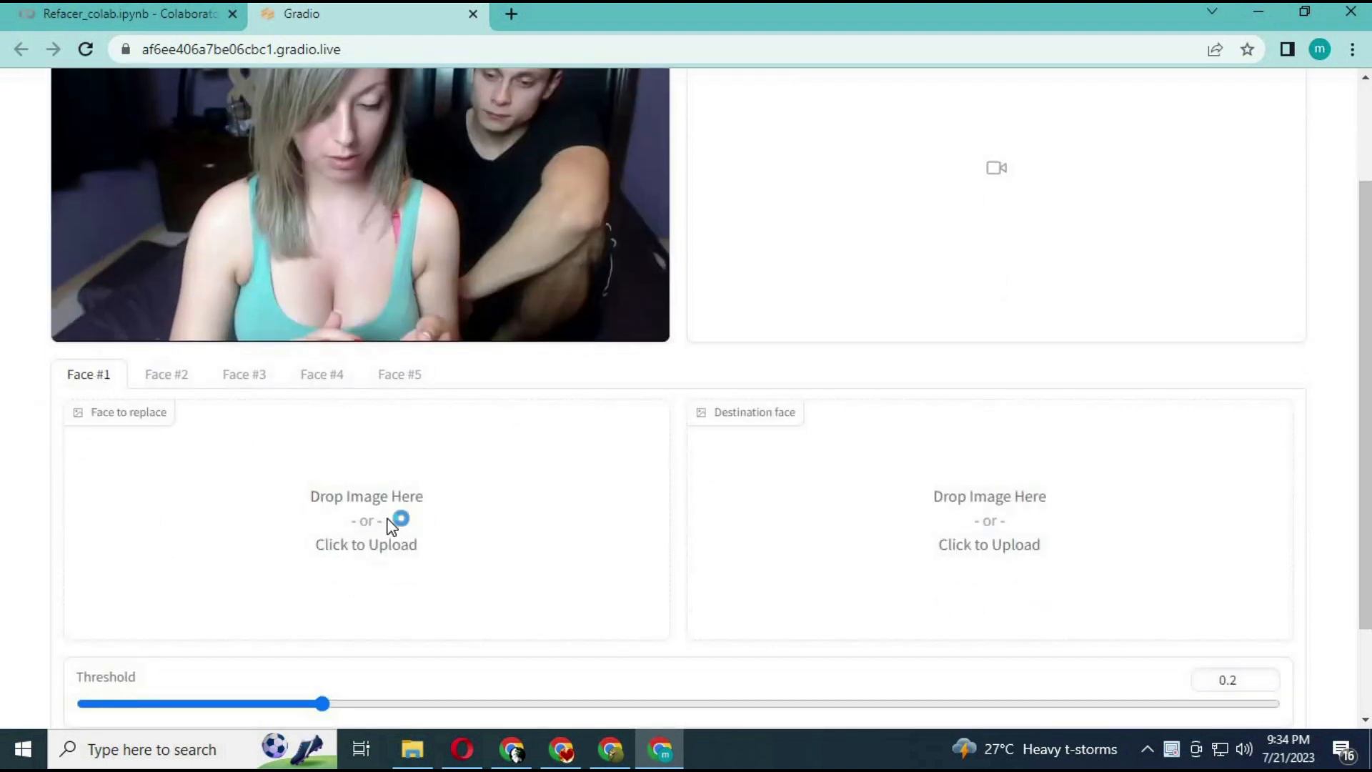
click(366, 531)
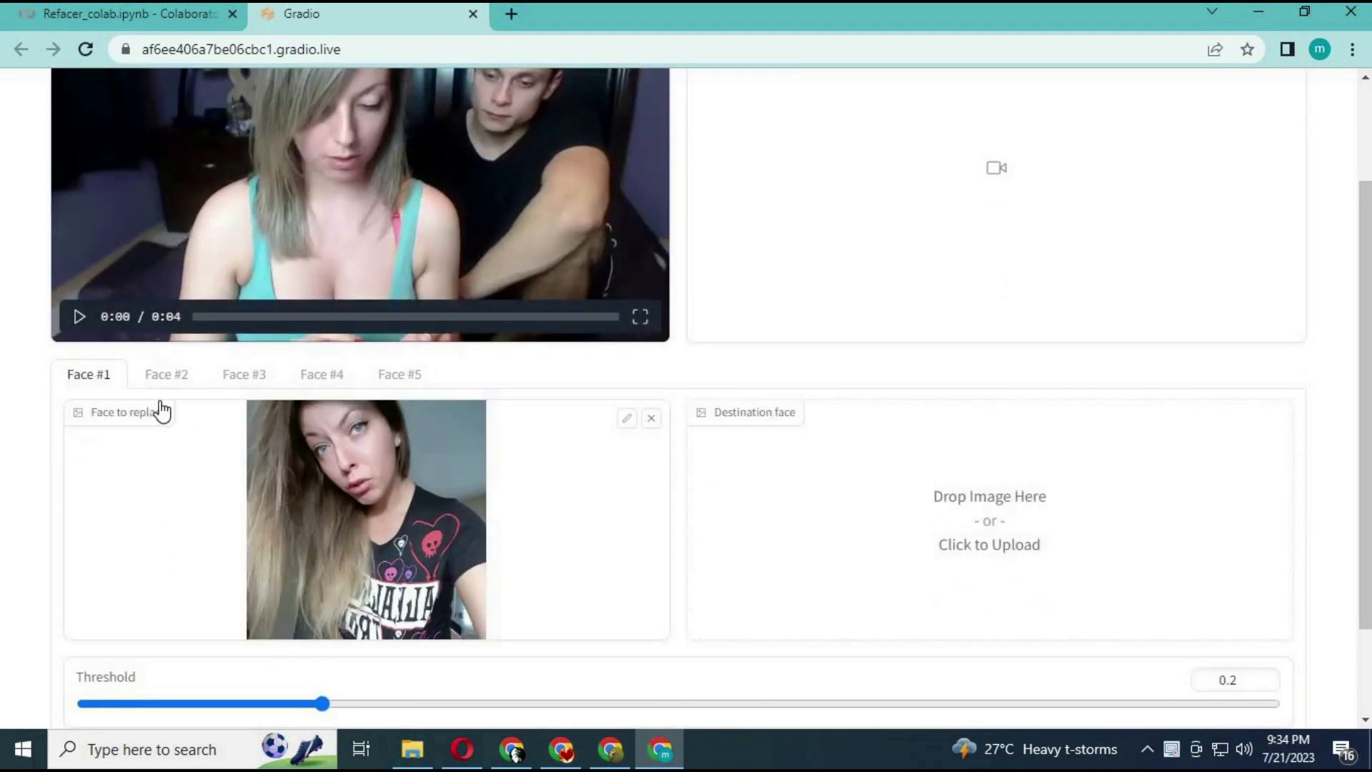
click(166, 374)
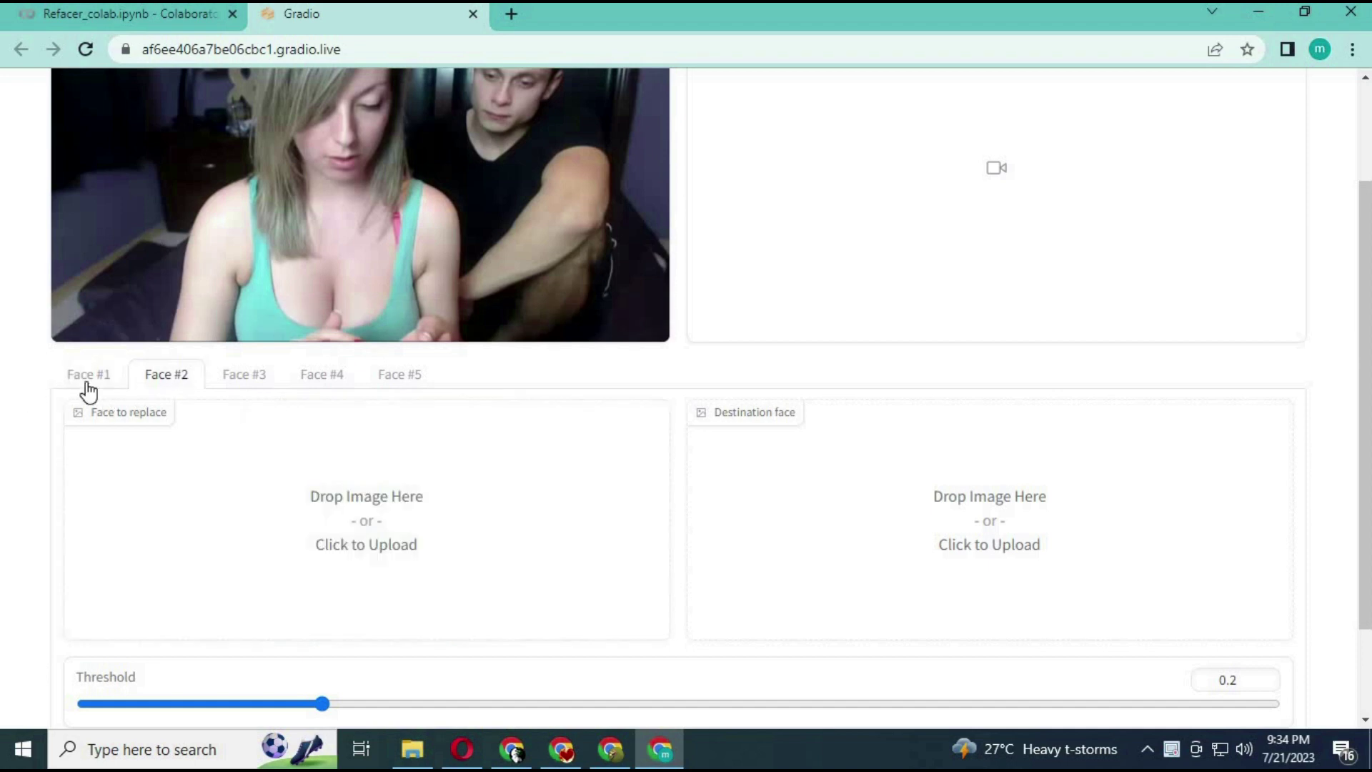
click(89, 374)
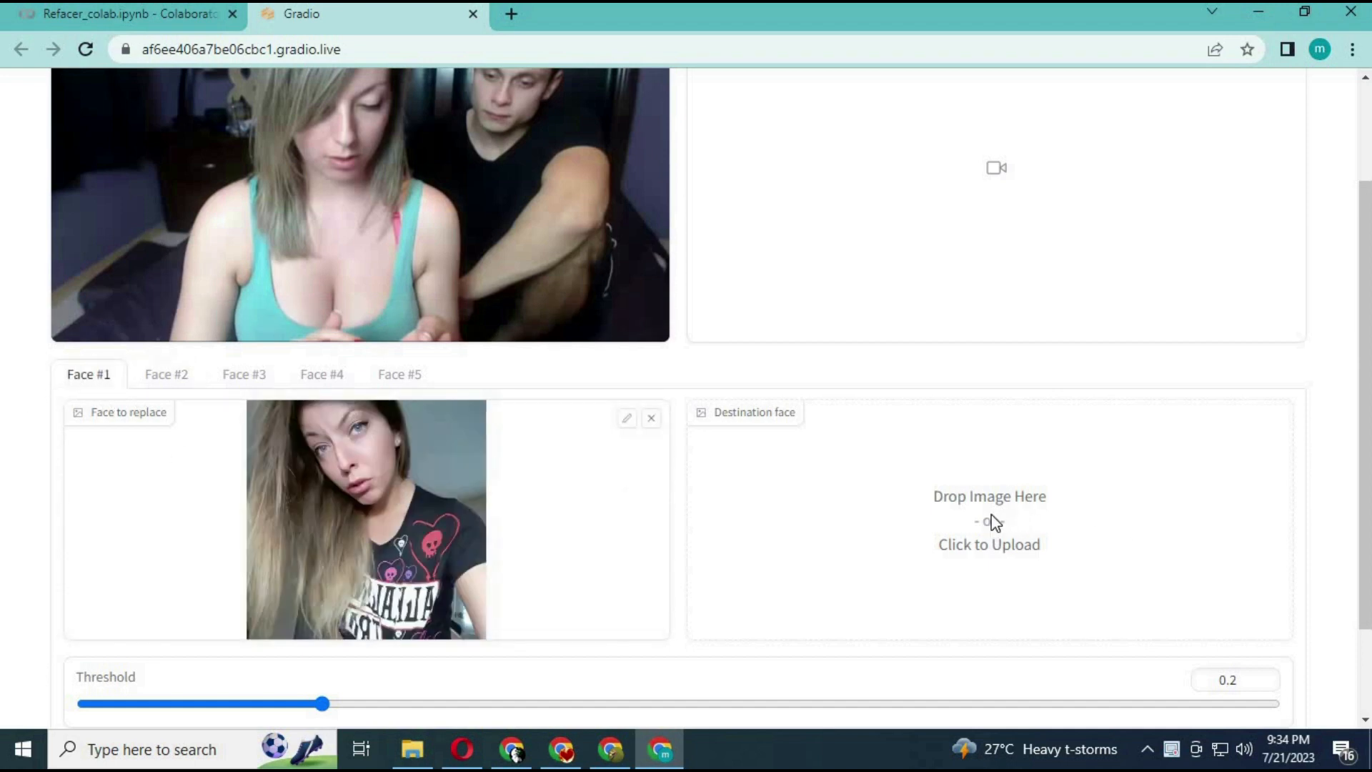
click(989, 534)
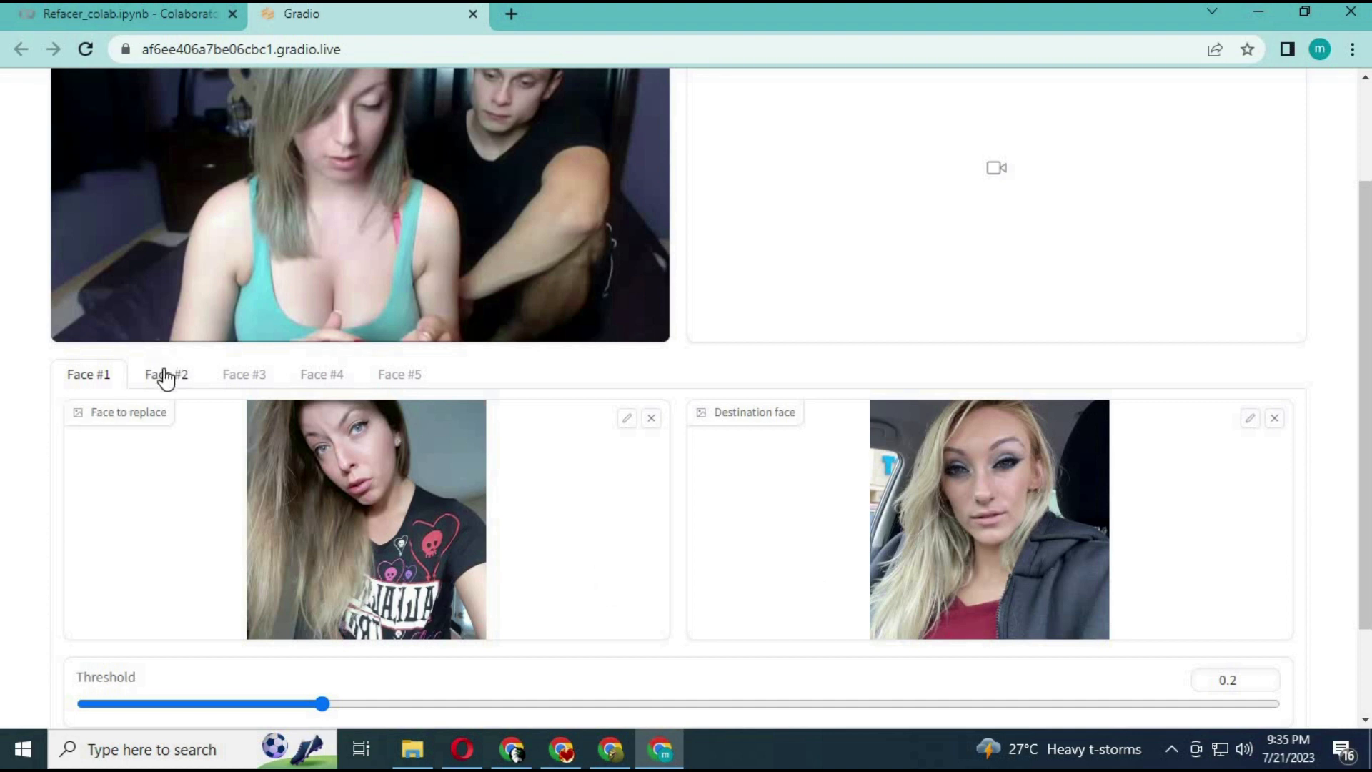
On Face #2, pair the young man's face with the red-shirt man as destination.
click(166, 375)
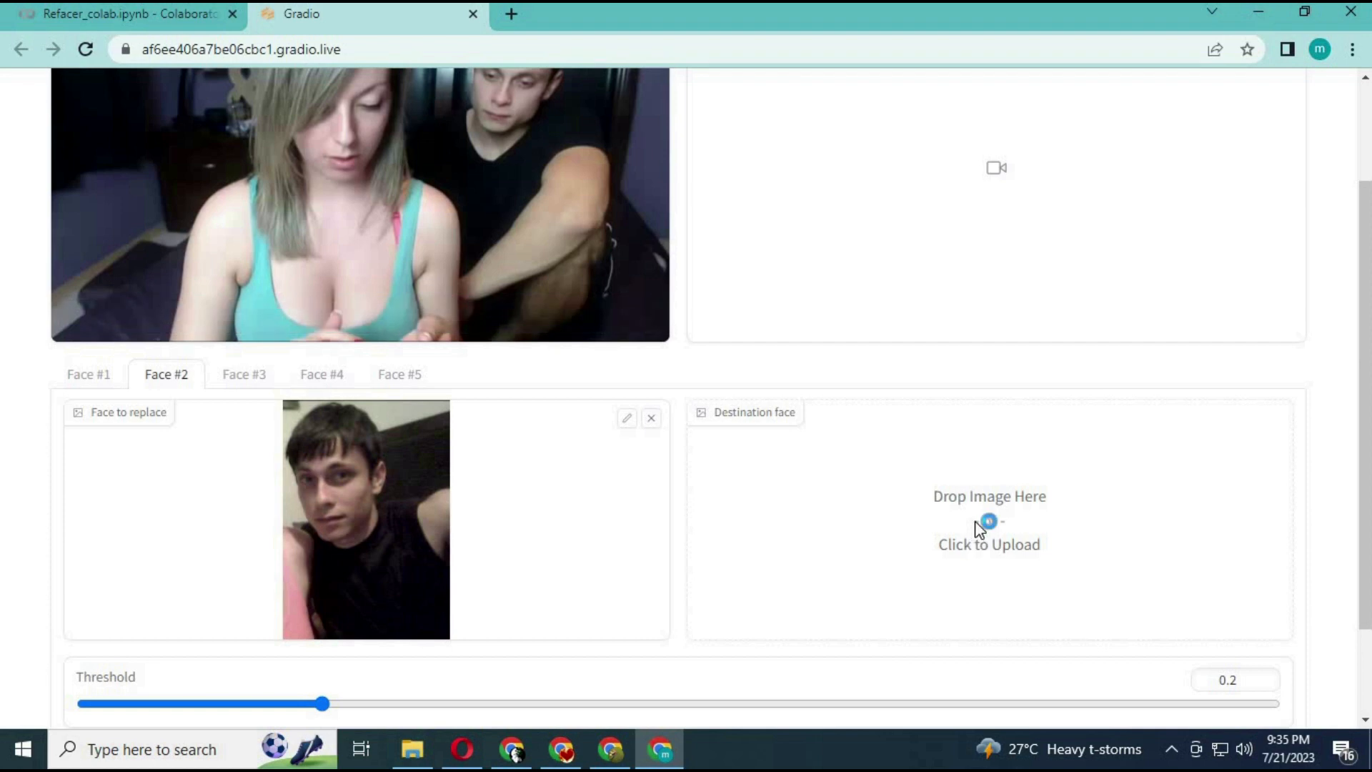
click(989, 520)
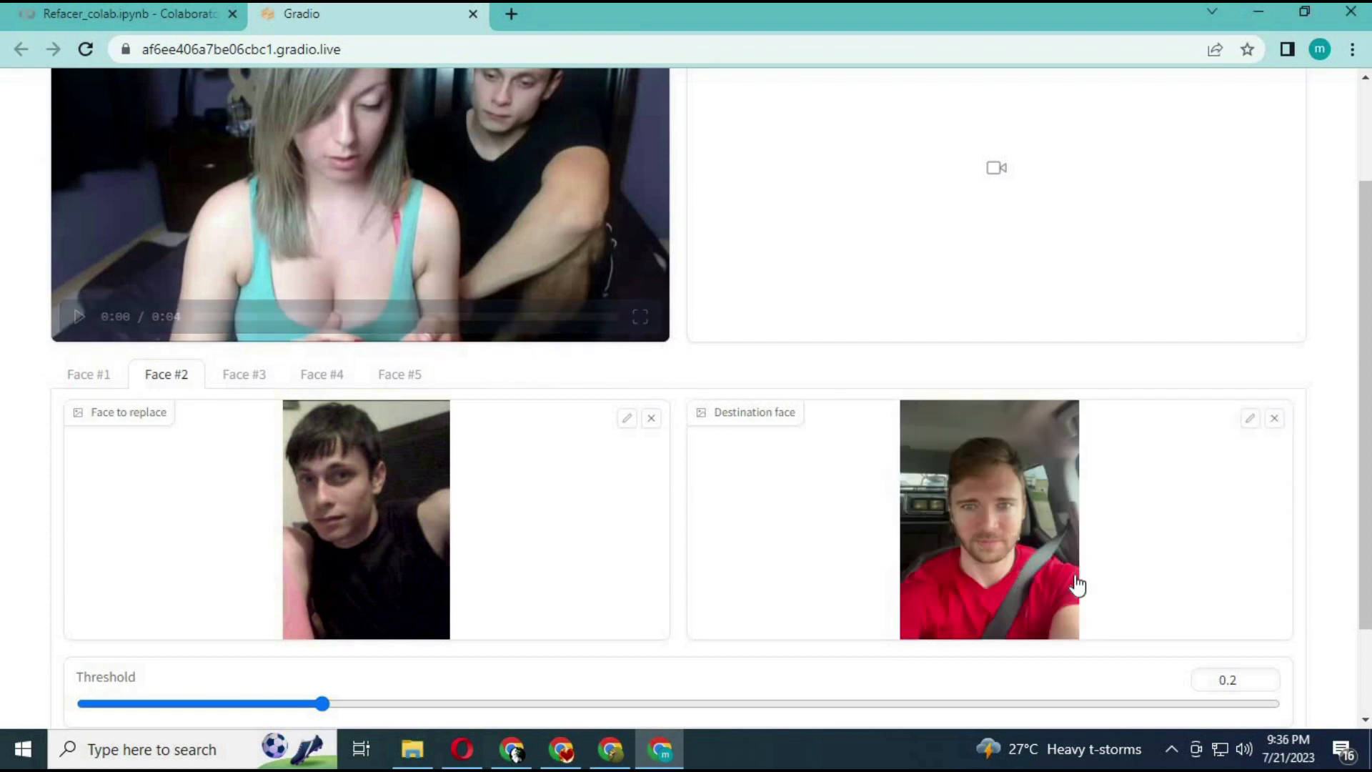
scroll(down, 3)
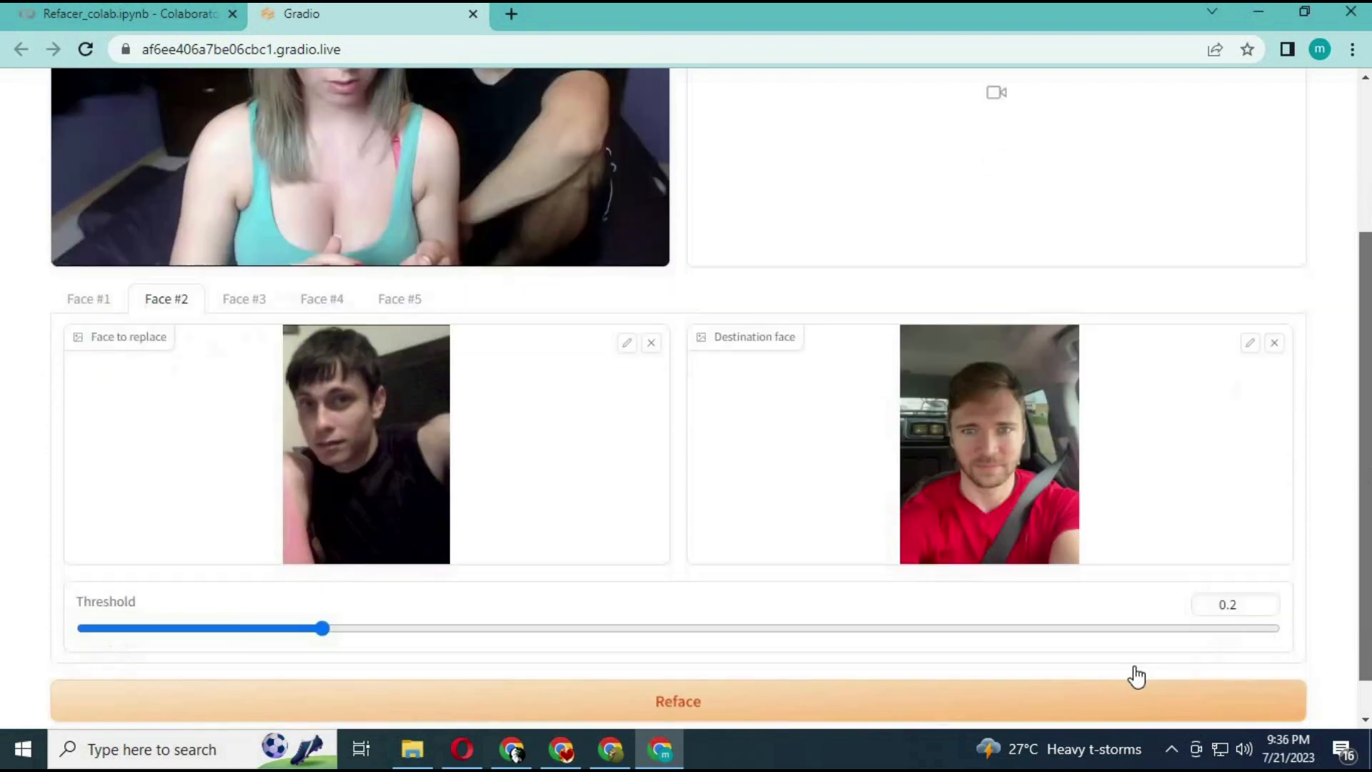
Reface the video and play the original clip to compare with the result.
scroll(down, 3)
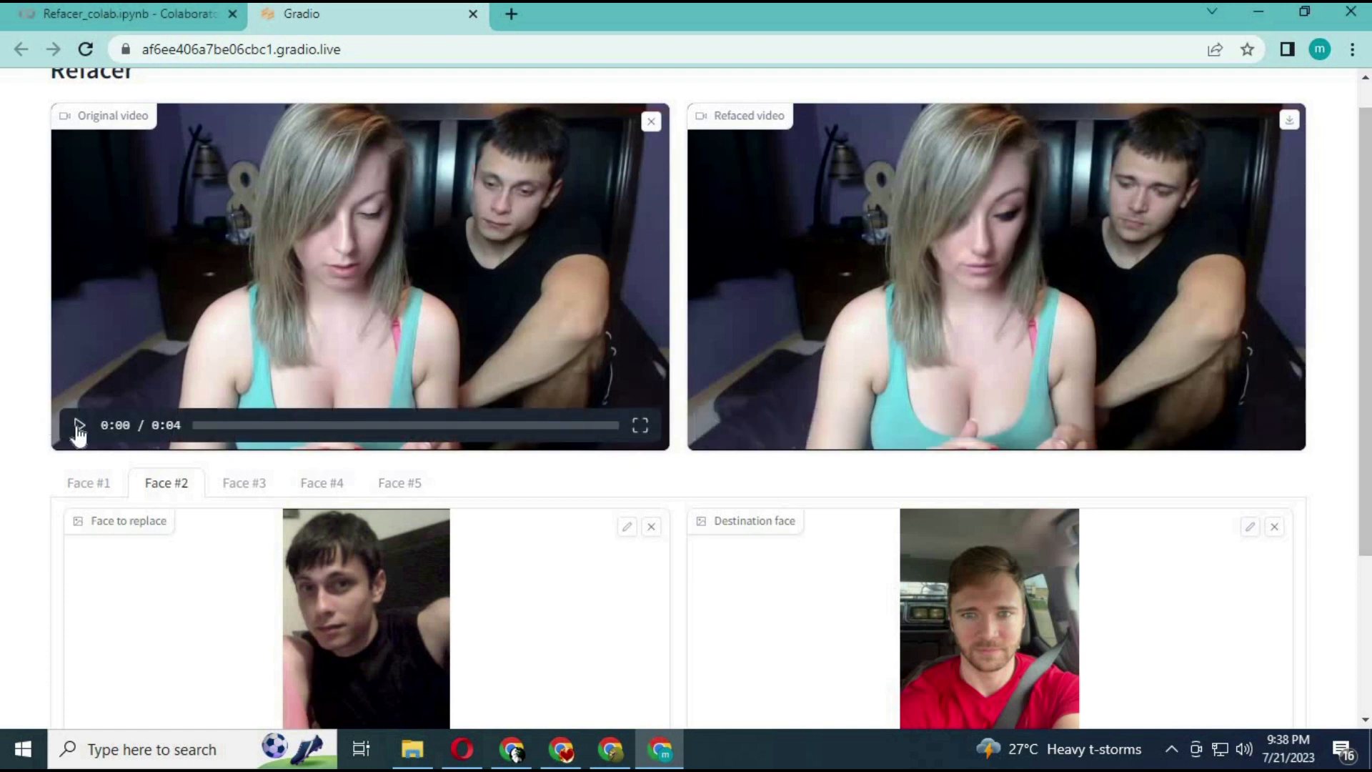
click(79, 426)
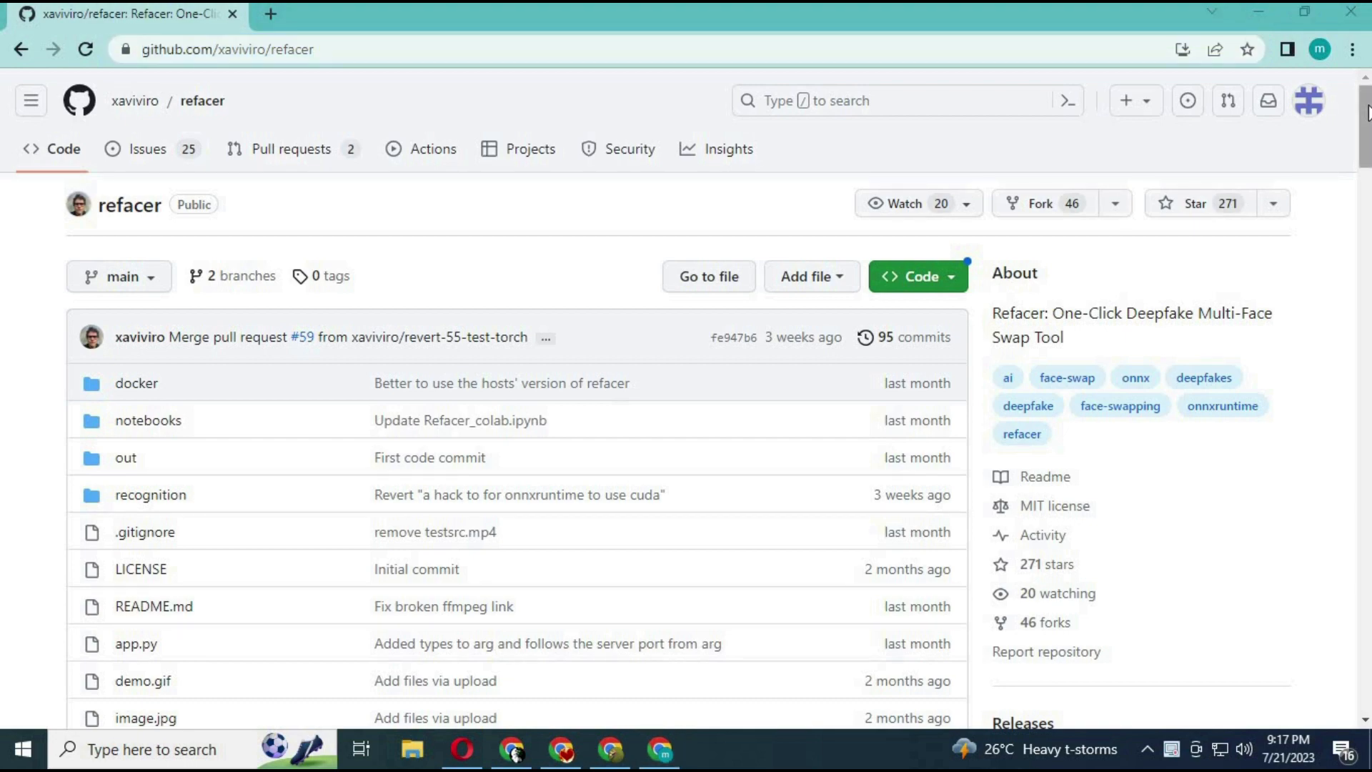
Read through the Refacer README's demonstration, compatibility, installation and usage sections.
scroll(down, 3)
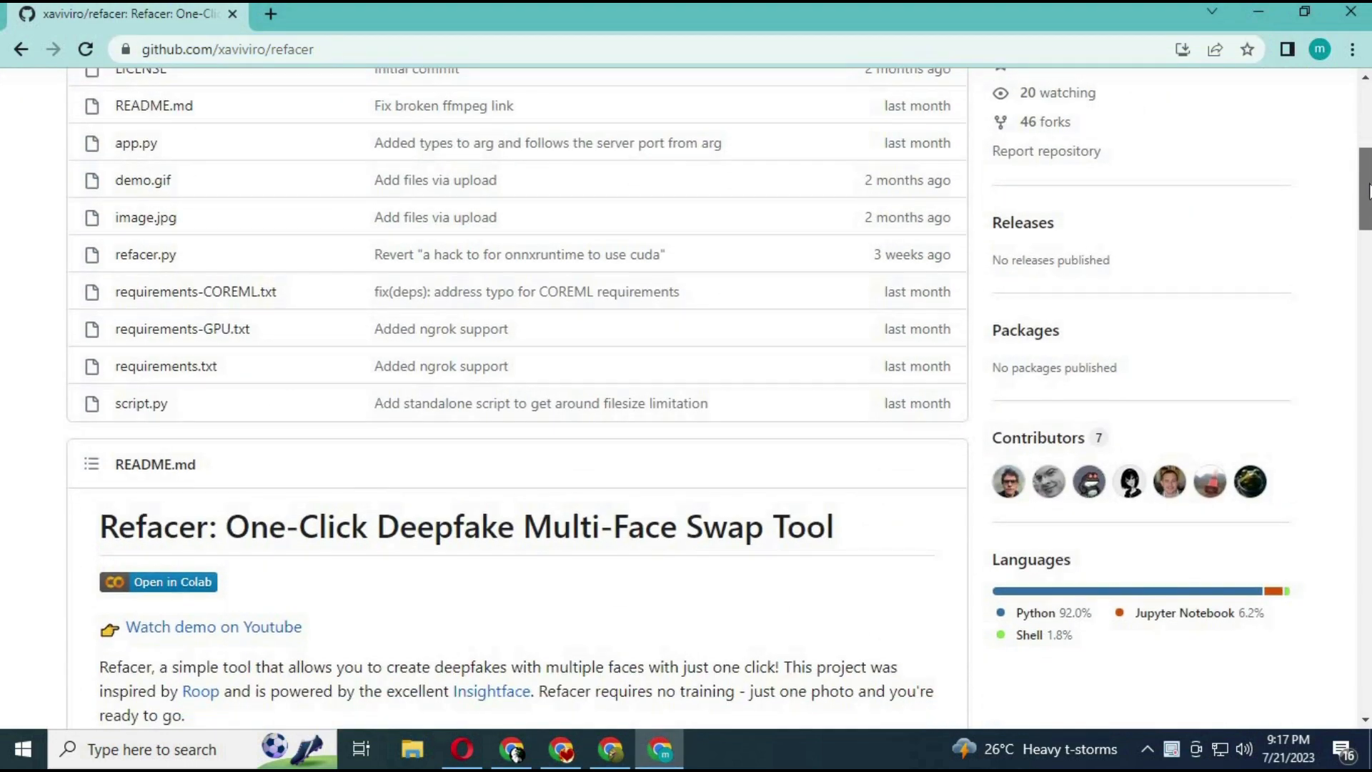
scroll(down, 3)
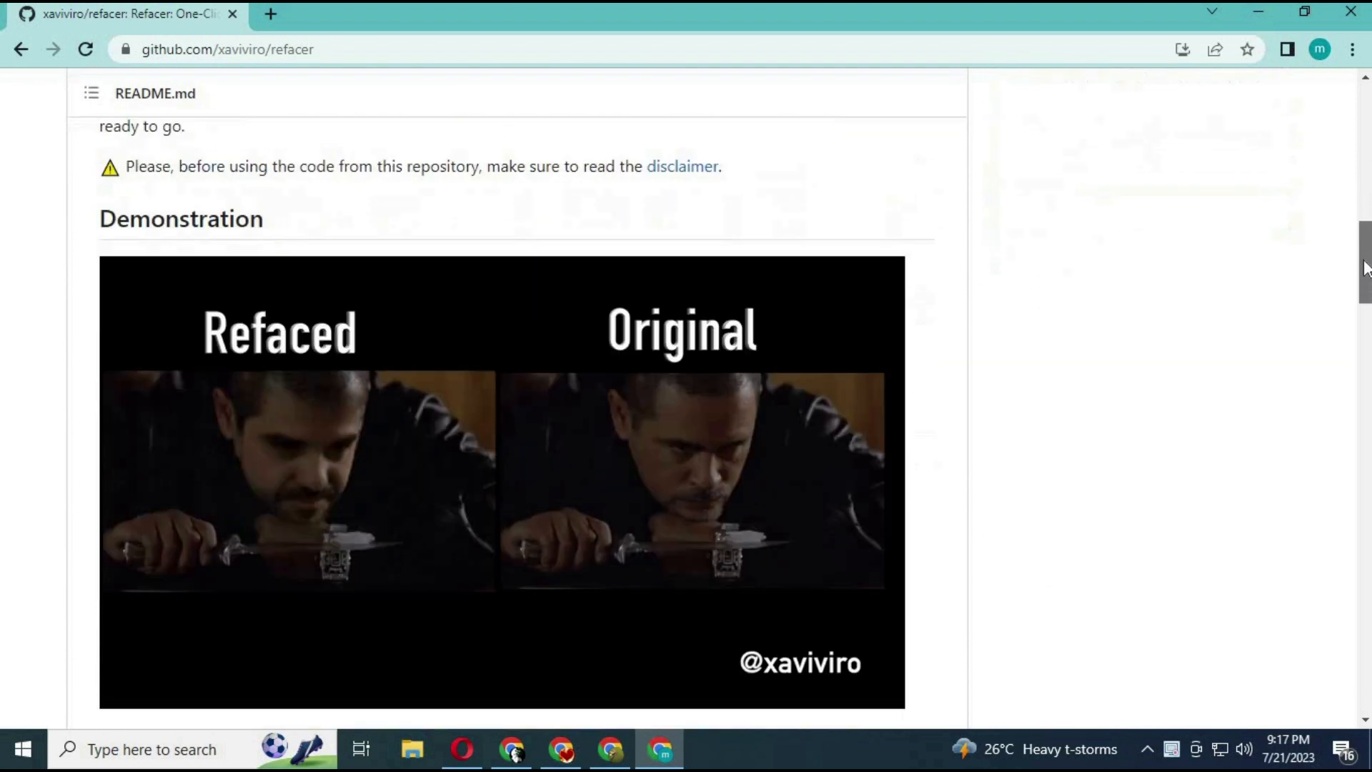
scroll(down, 3)
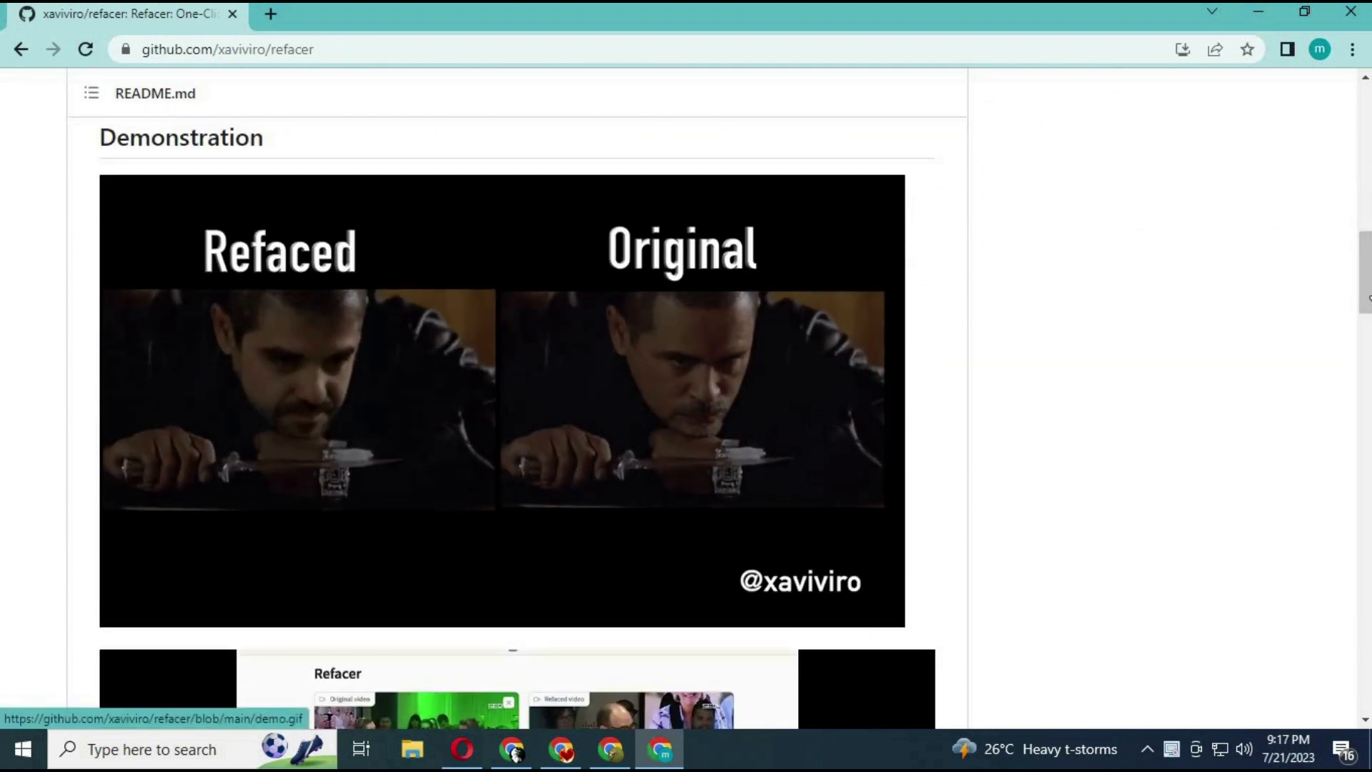
scroll(down, 3)
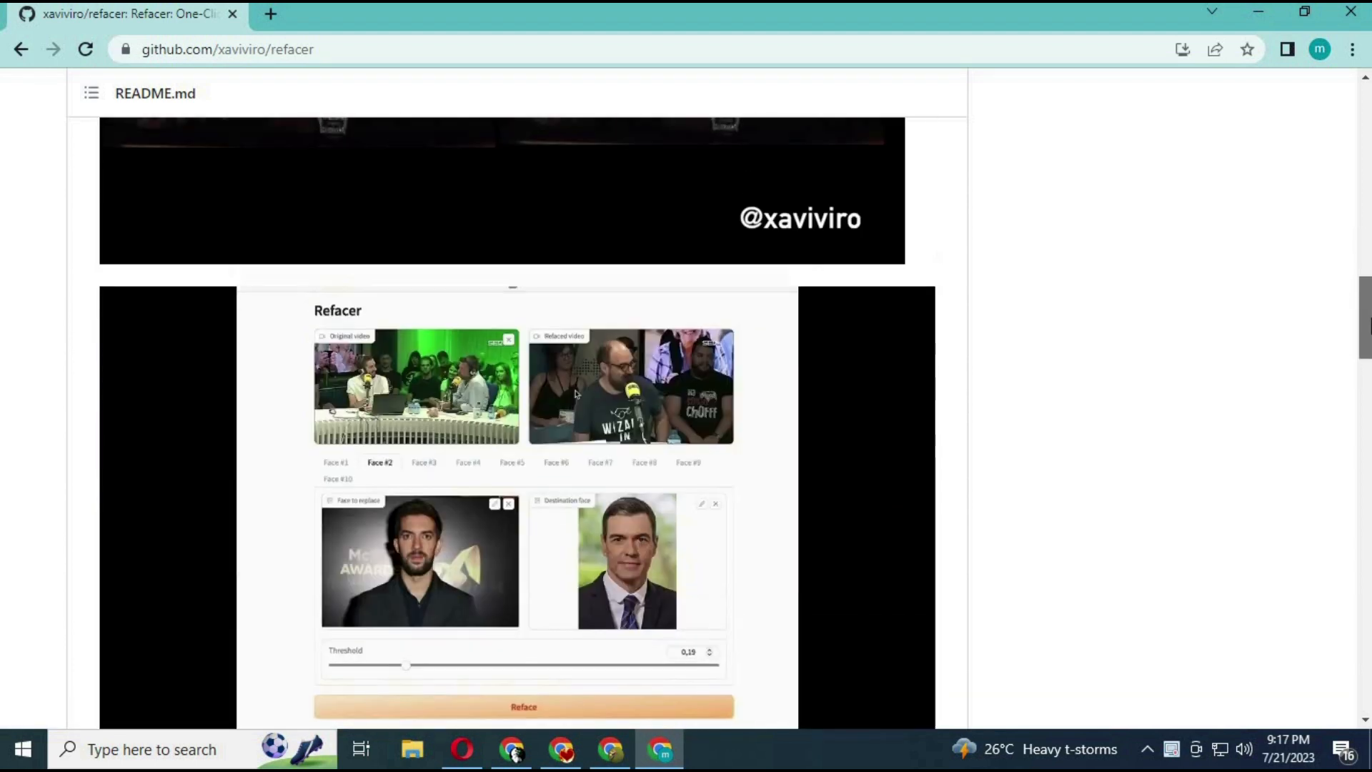
scroll(down, 3)
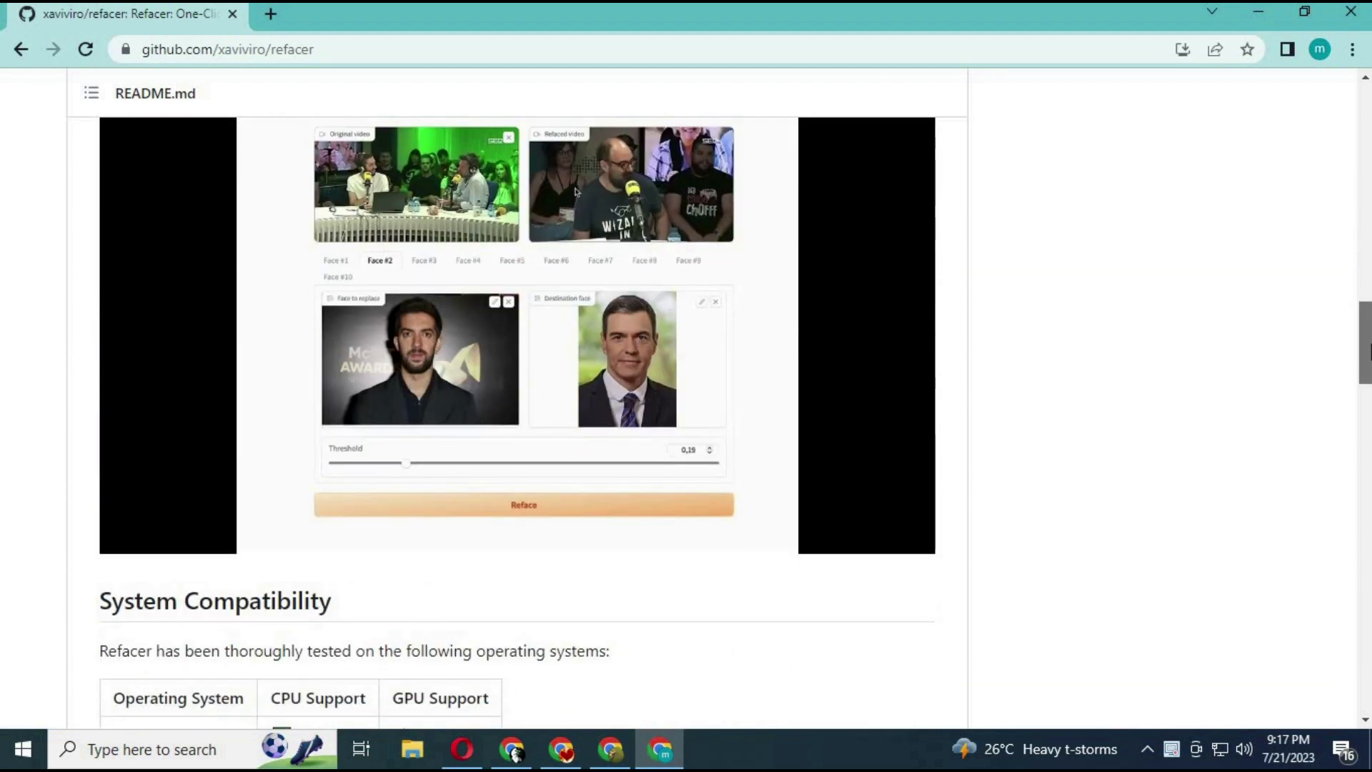
scroll(down, 3)
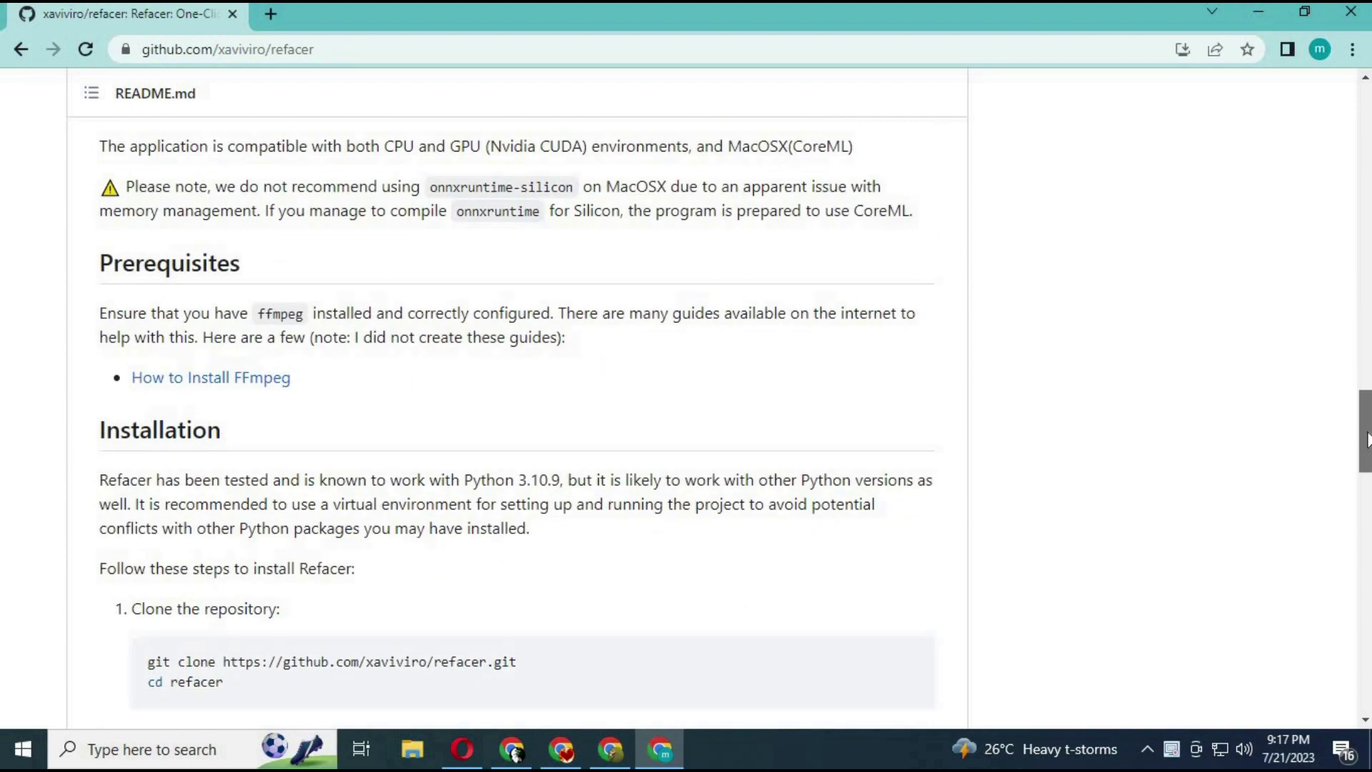
mouse_move(728, 391)
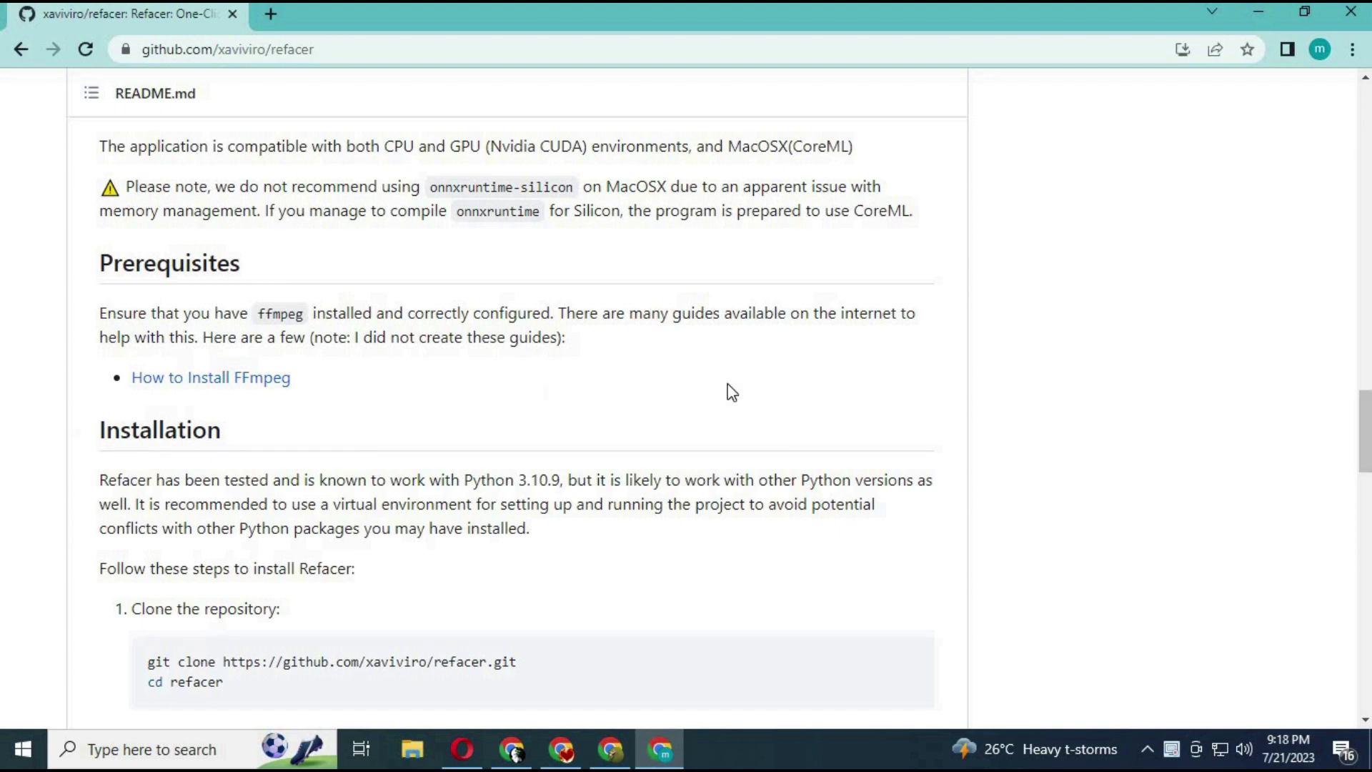
scroll(down, 3)
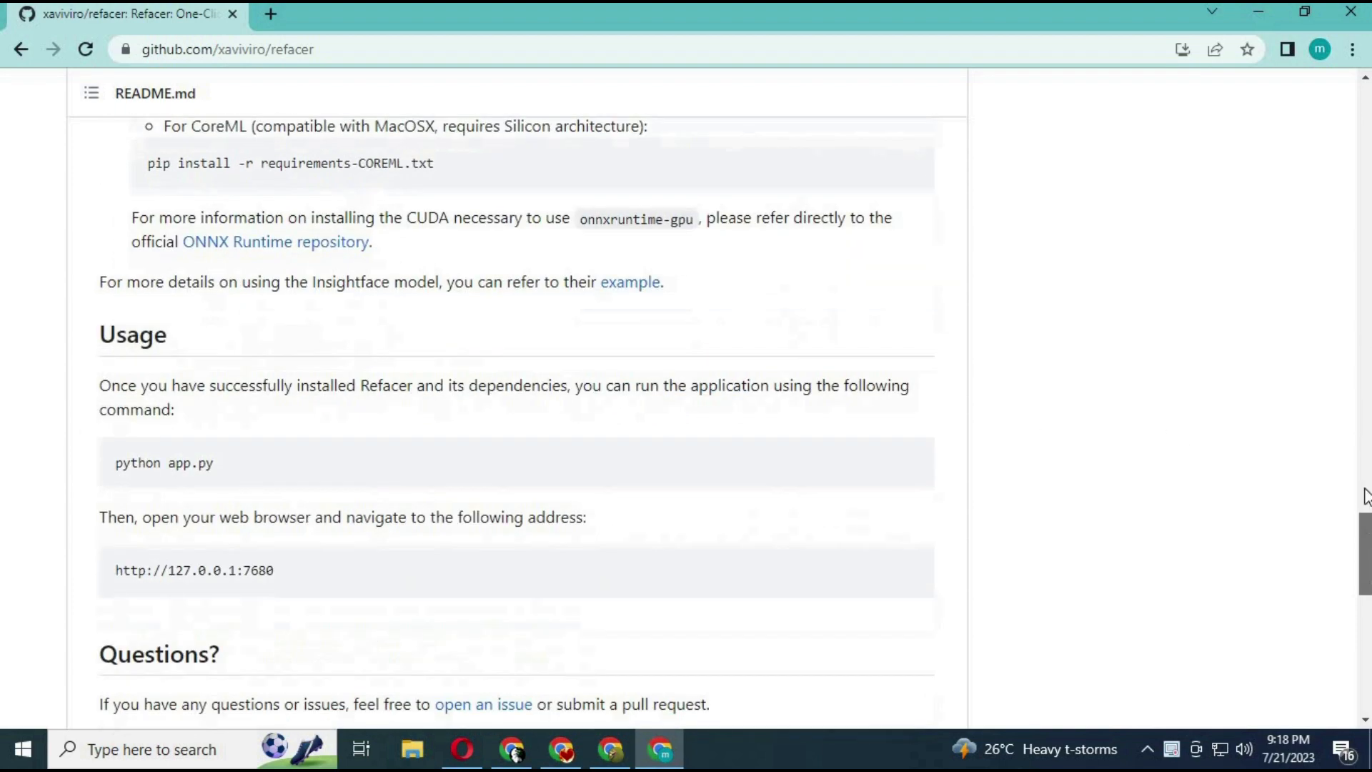
scroll(up, 3)
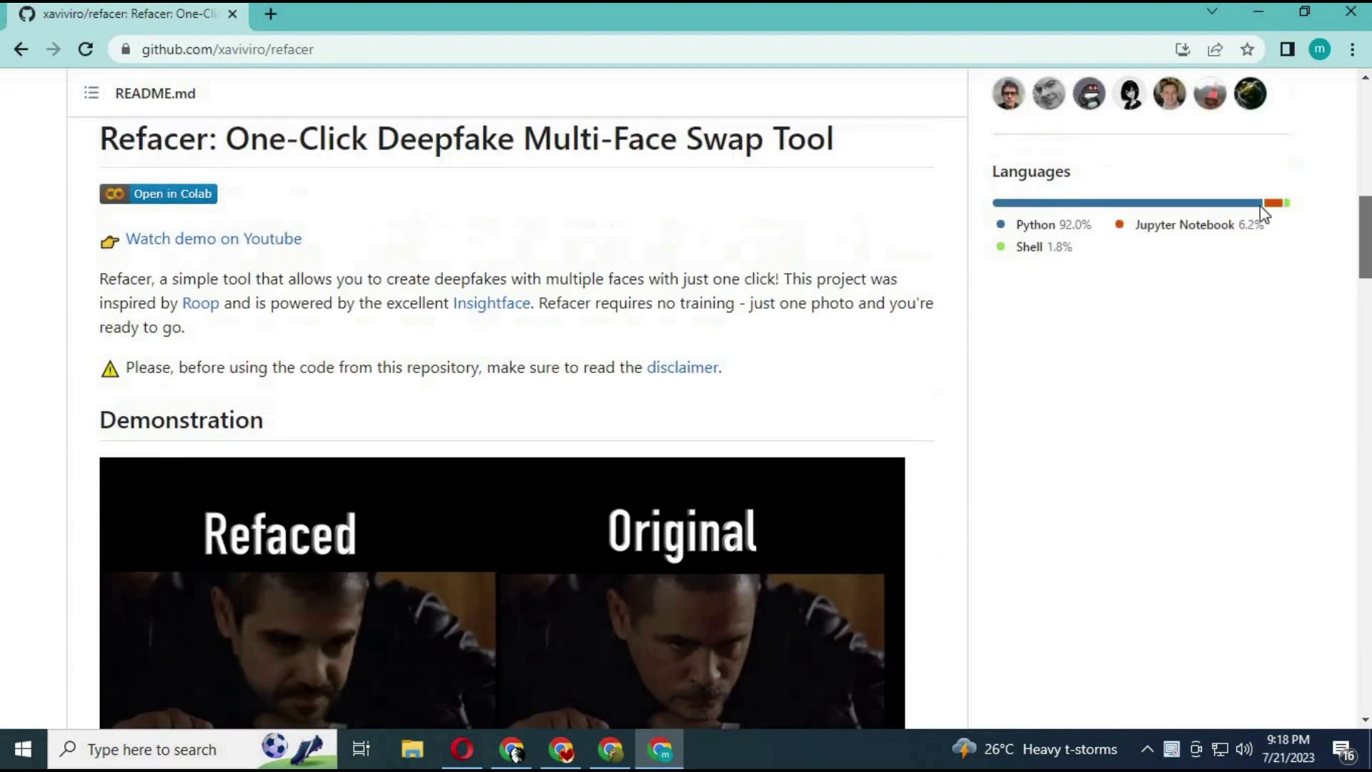
mouse_move(167, 206)
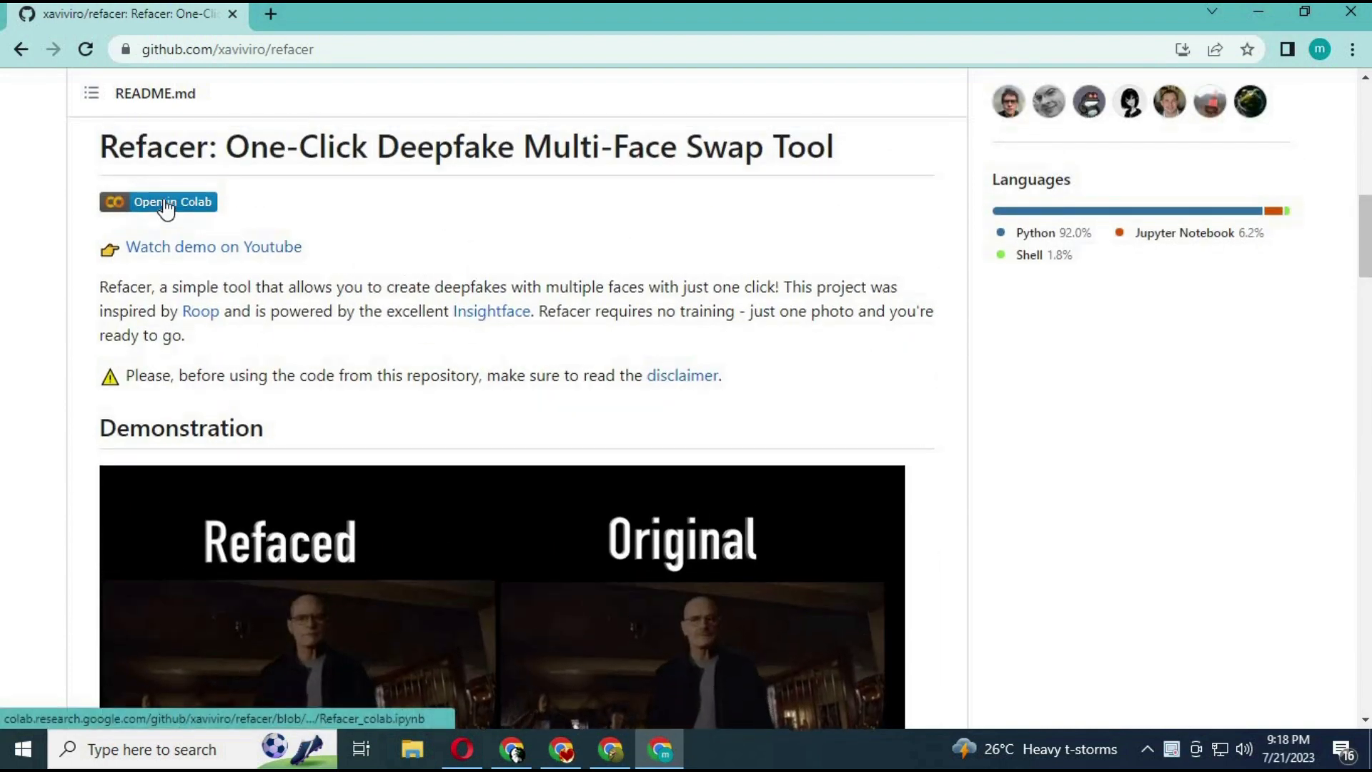
Launch the Refacer notebook in Colab, keep the T4 GPU runtime type, and connect to a runtime.
click(163, 201)
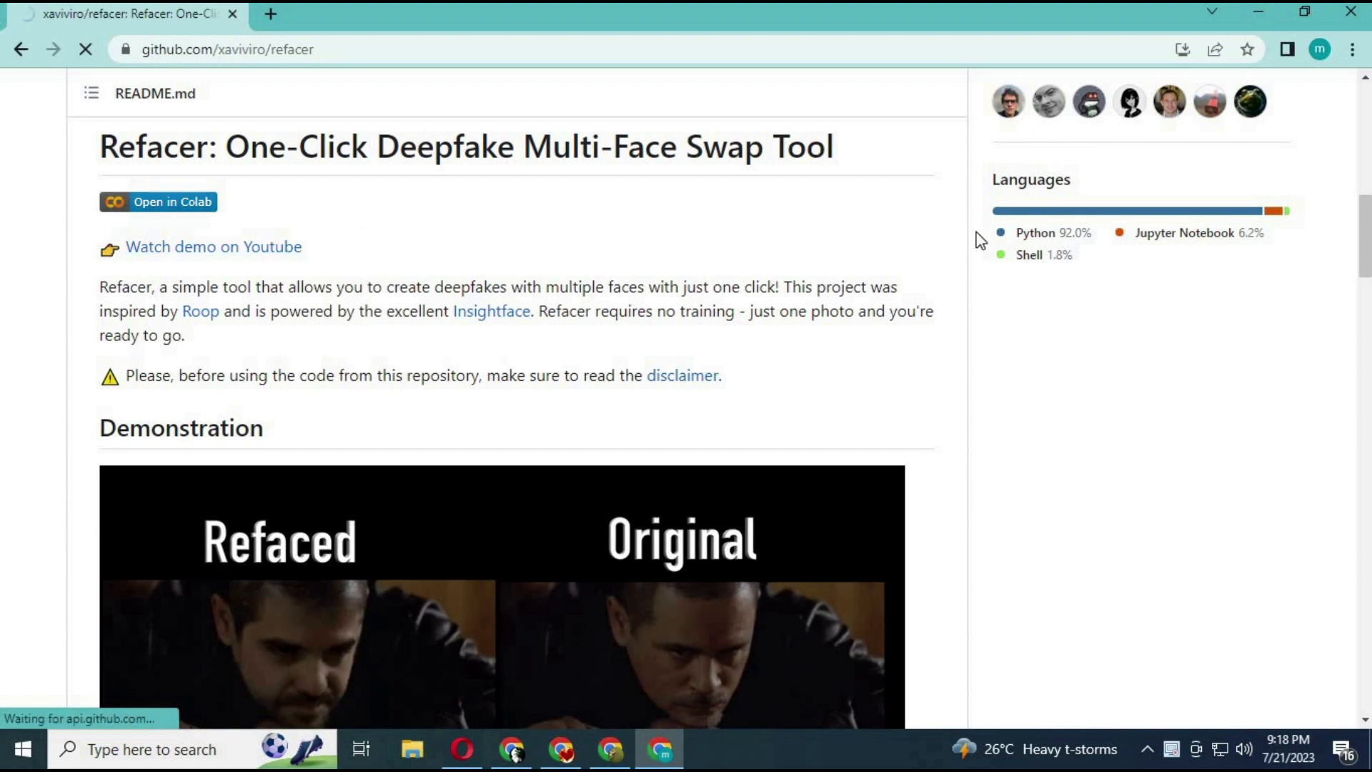
click(152, 200)
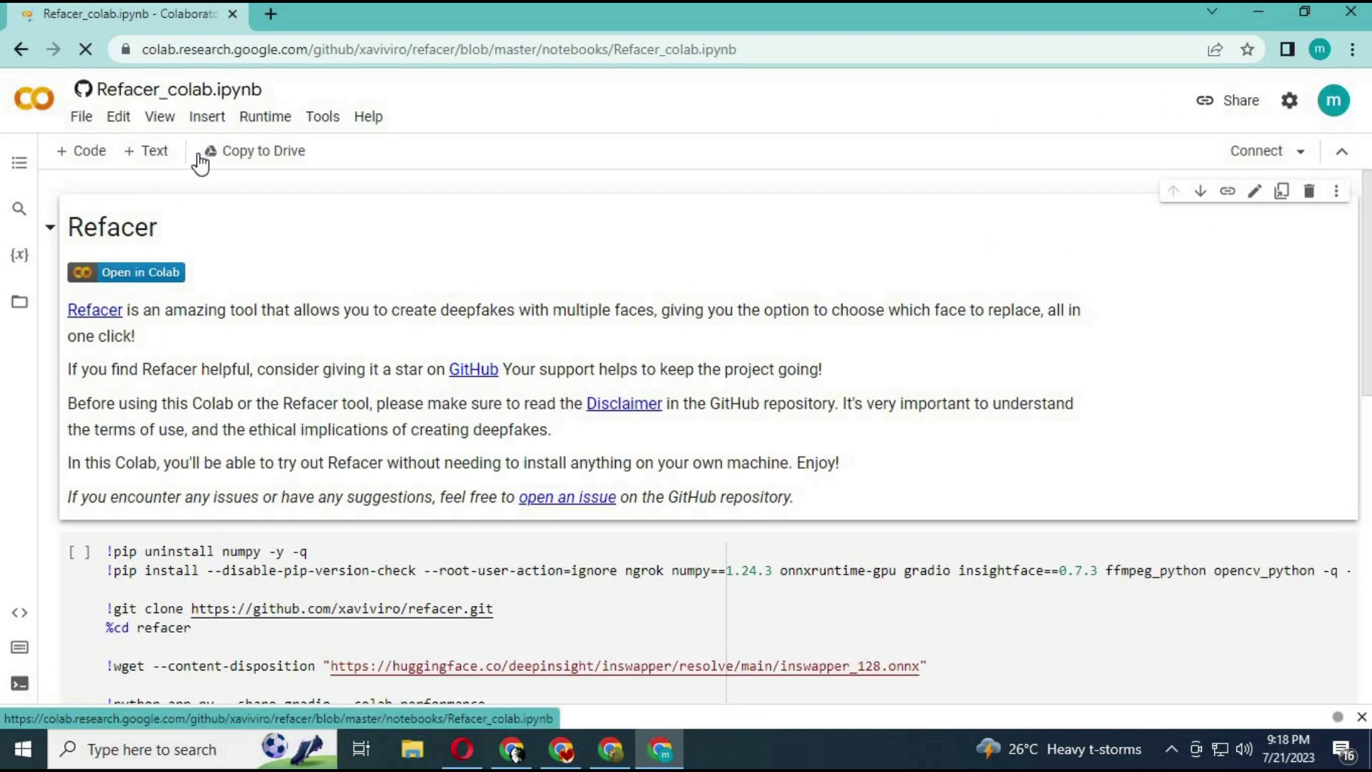
click(265, 118)
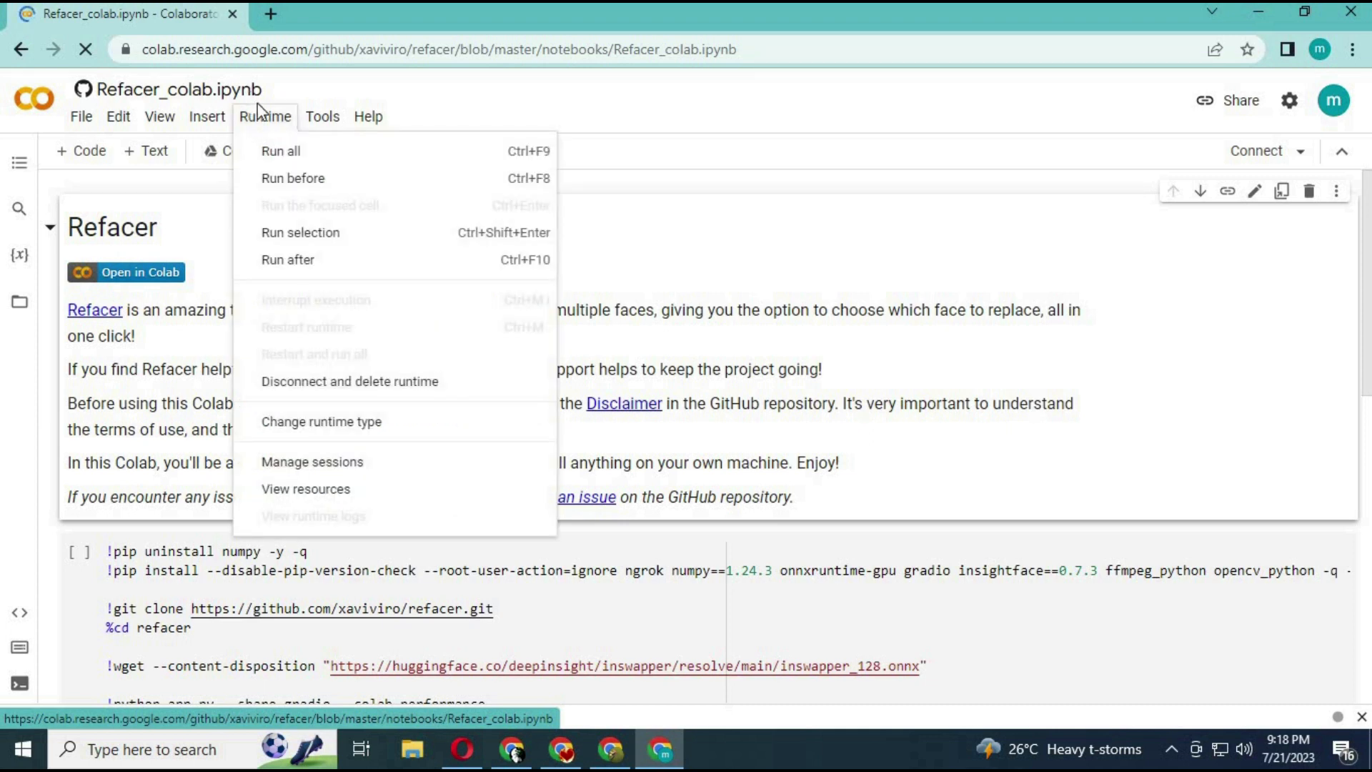
mouse_move(373, 425)
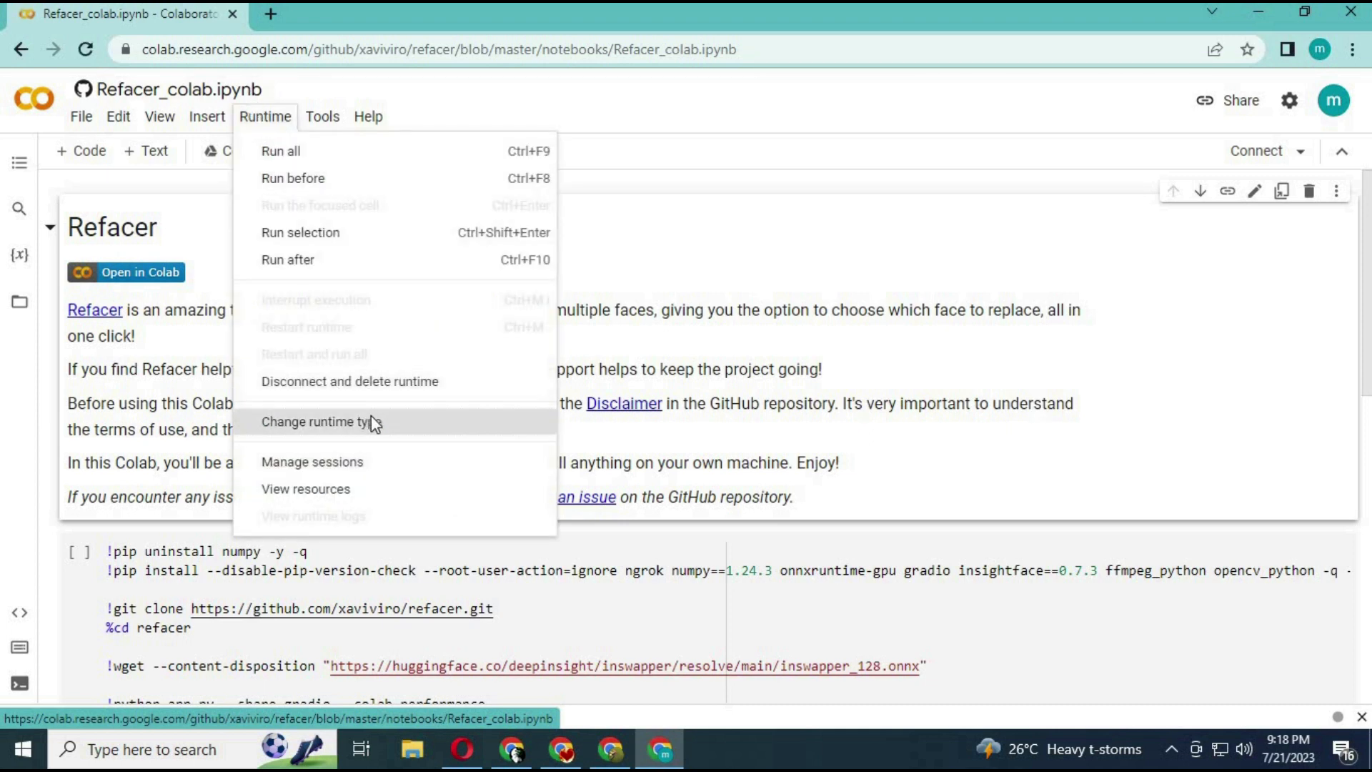
click(322, 422)
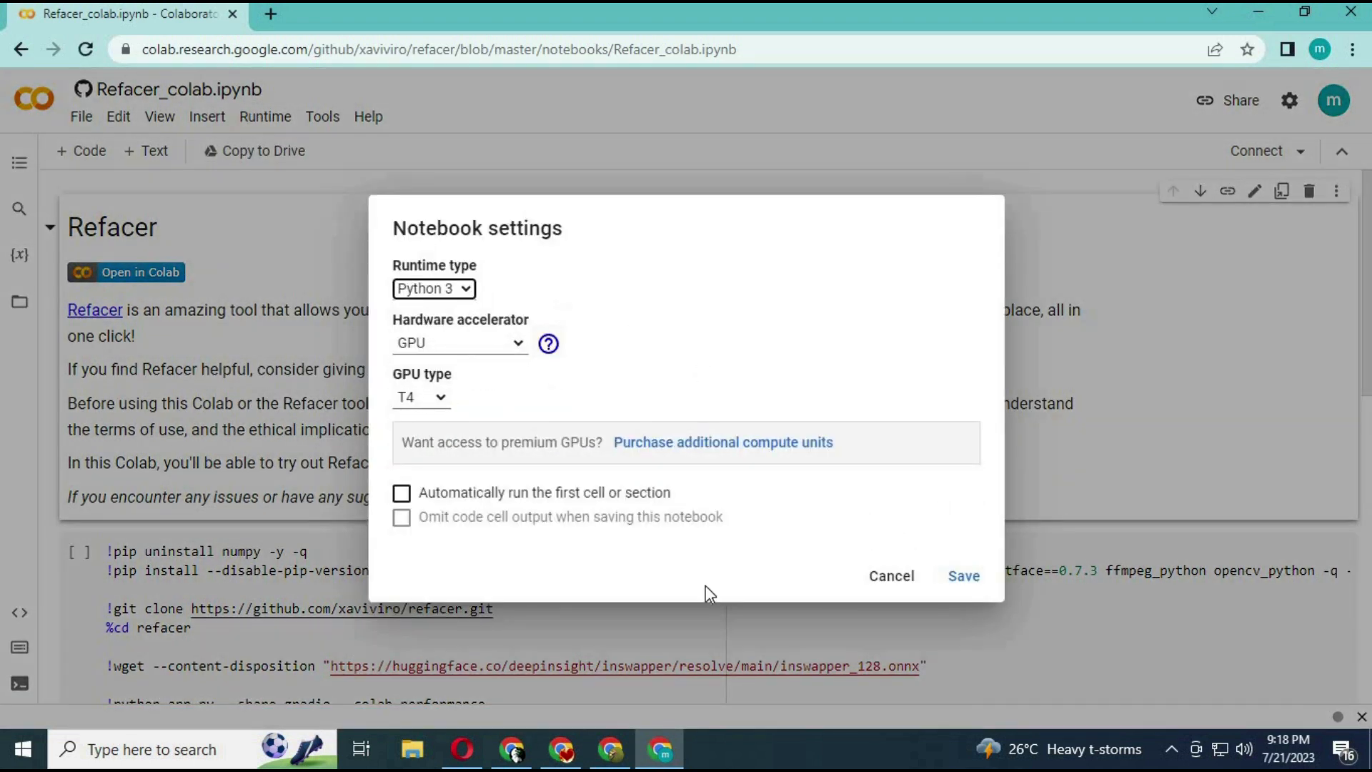
click(963, 576)
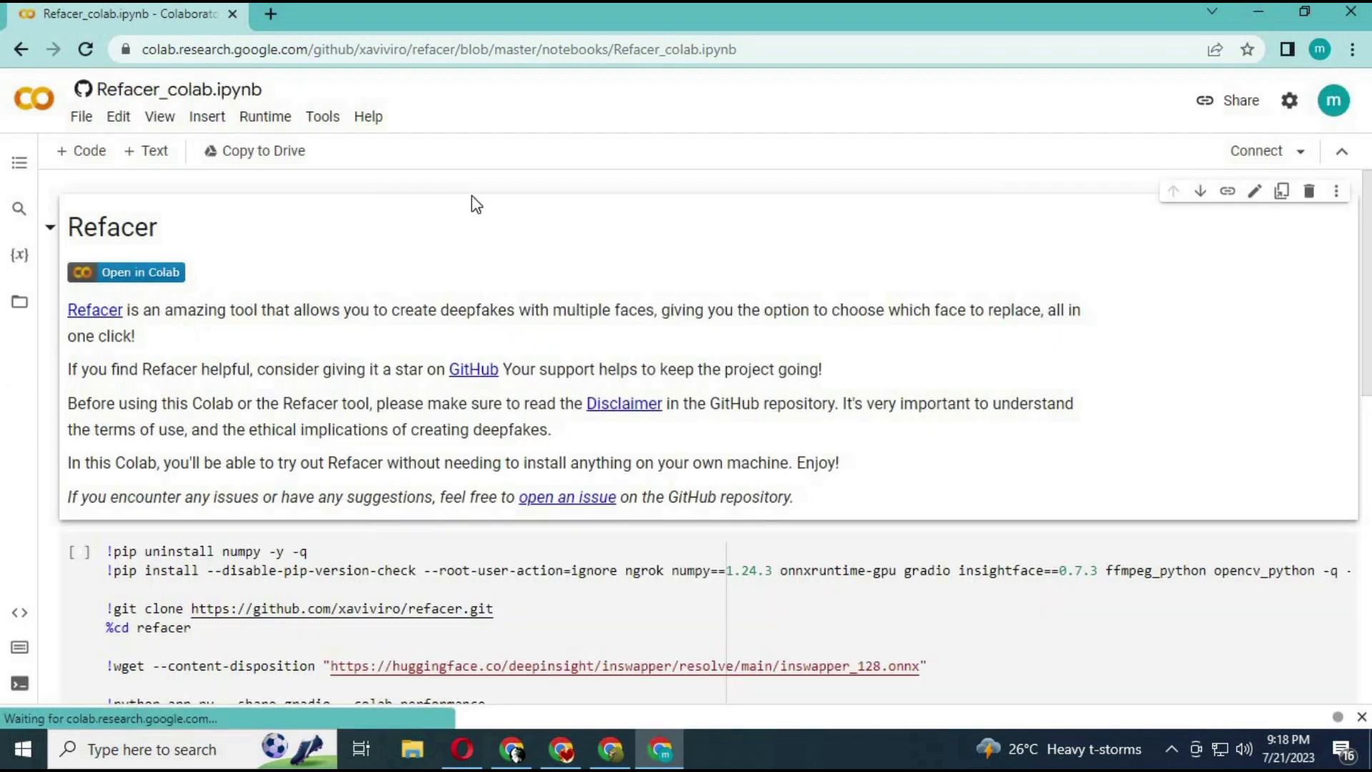
click(1269, 150)
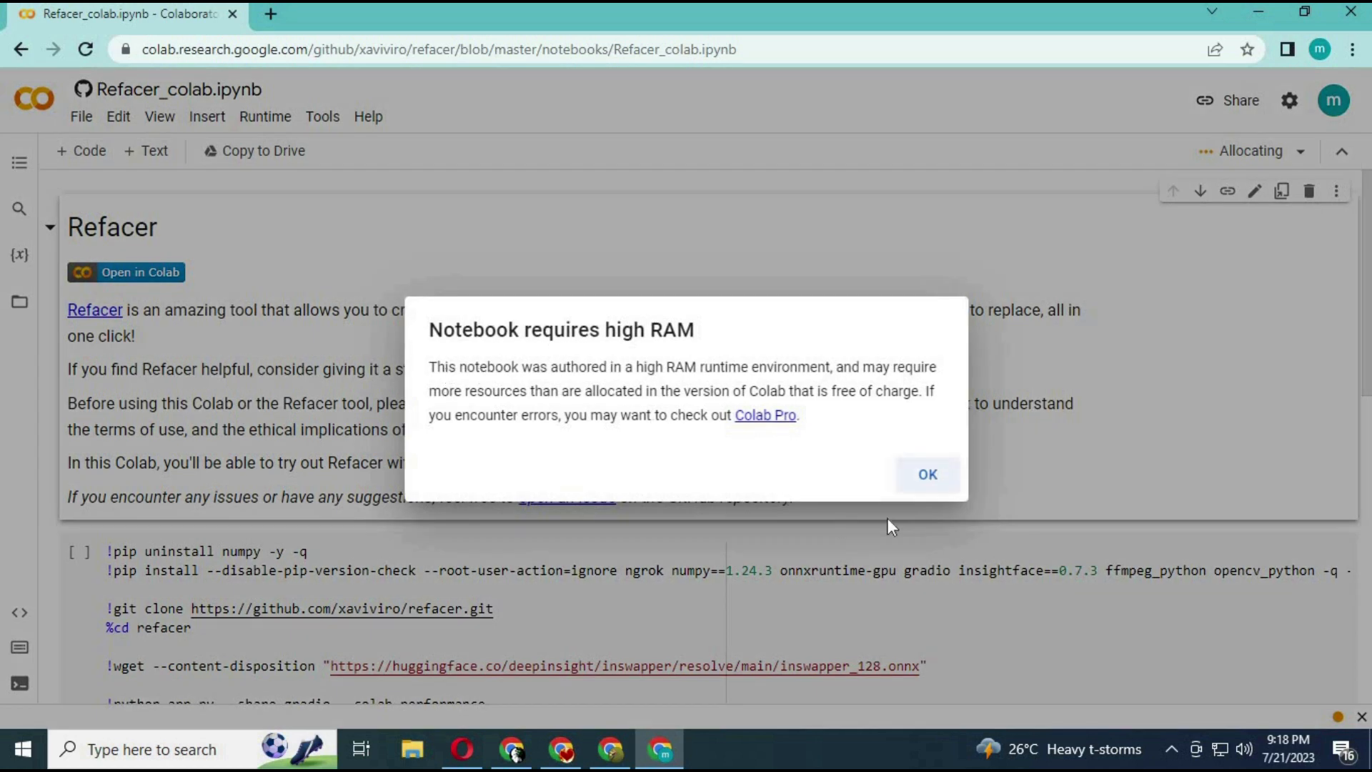
Accept the high-RAM notice and wait until the runtime shows RAM/Disk usage.
click(927, 473)
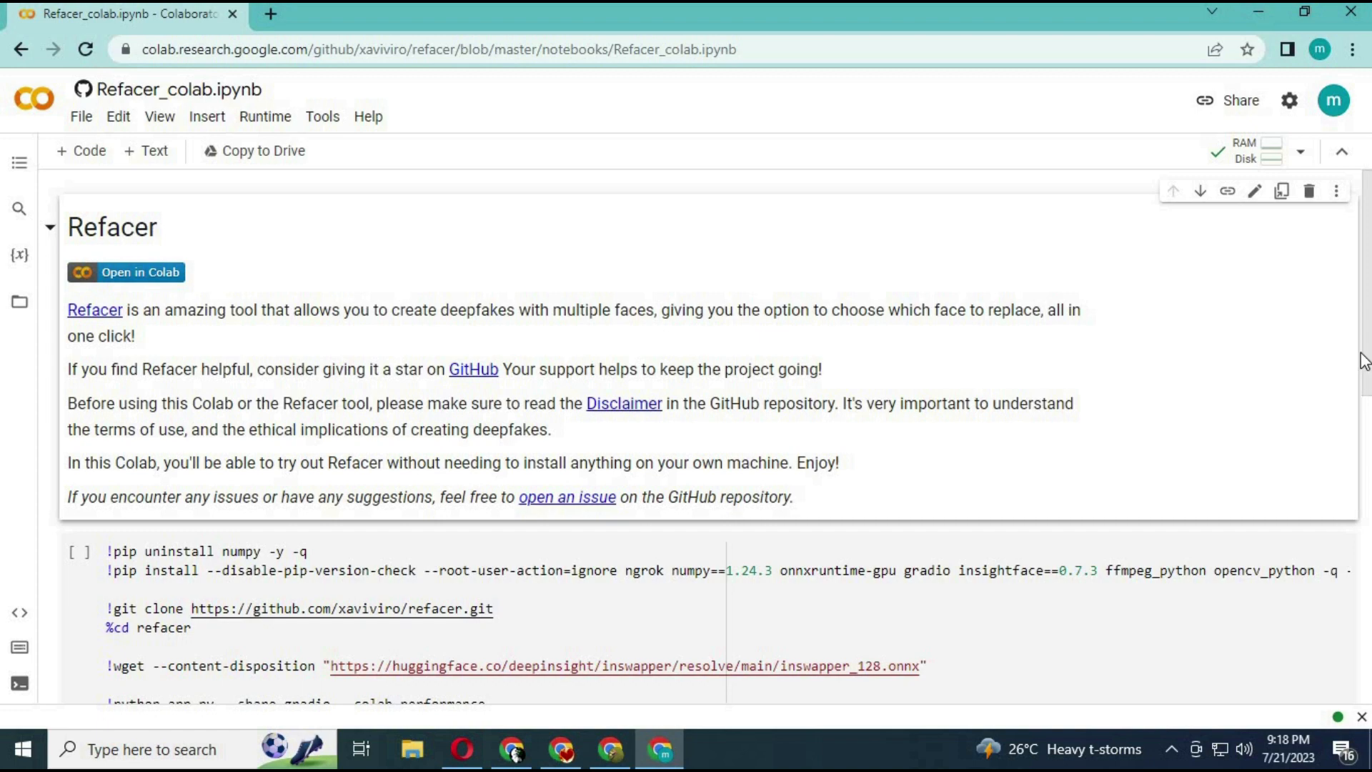
scroll(down, 3)
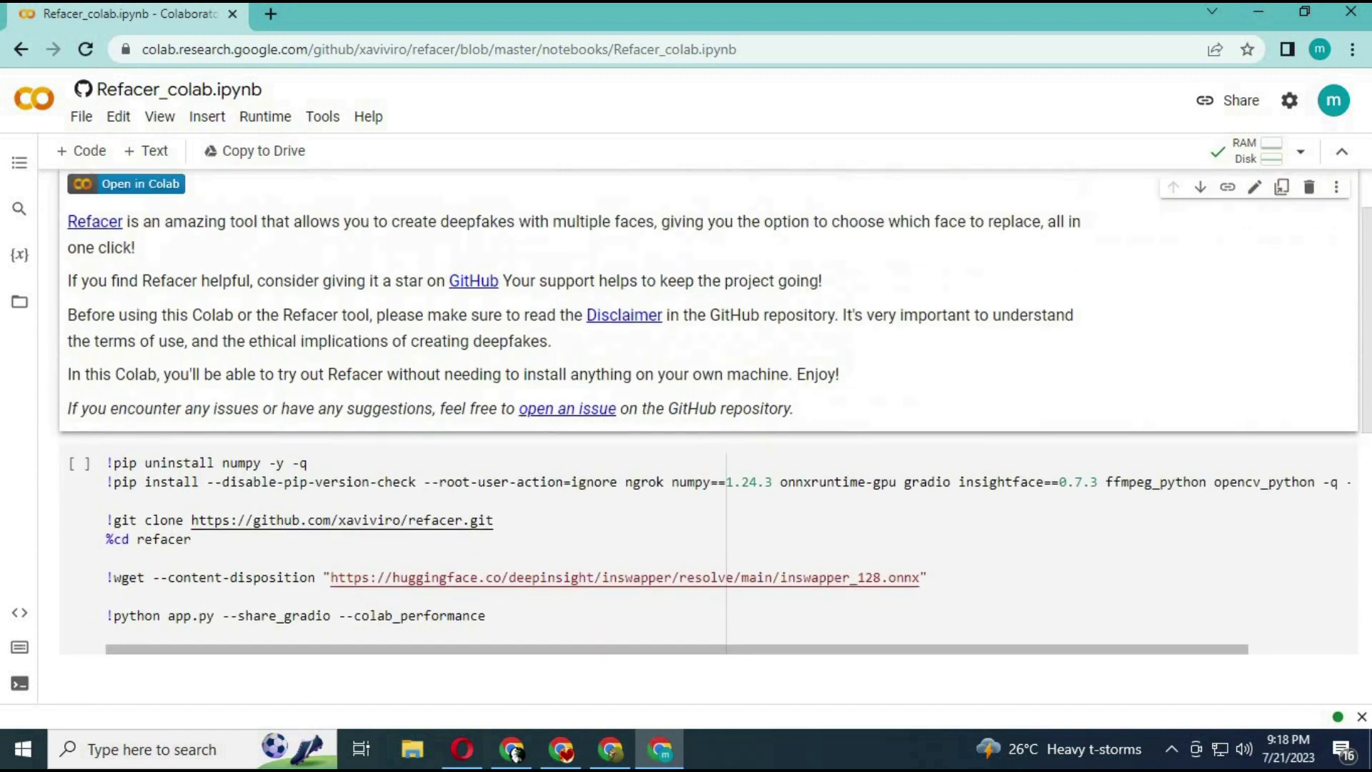
Run the install-and-launch cell with Run anyway and follow its package download output.
click(80, 503)
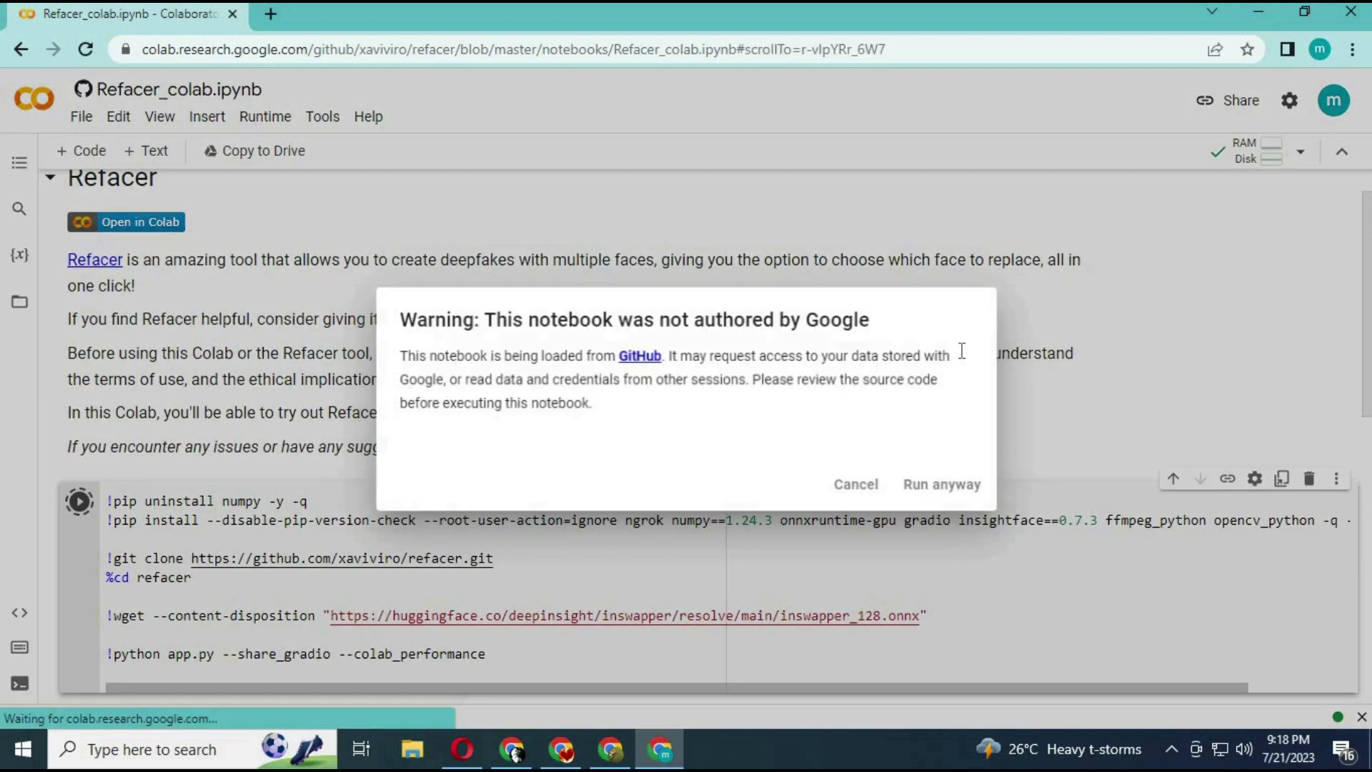
click(940, 483)
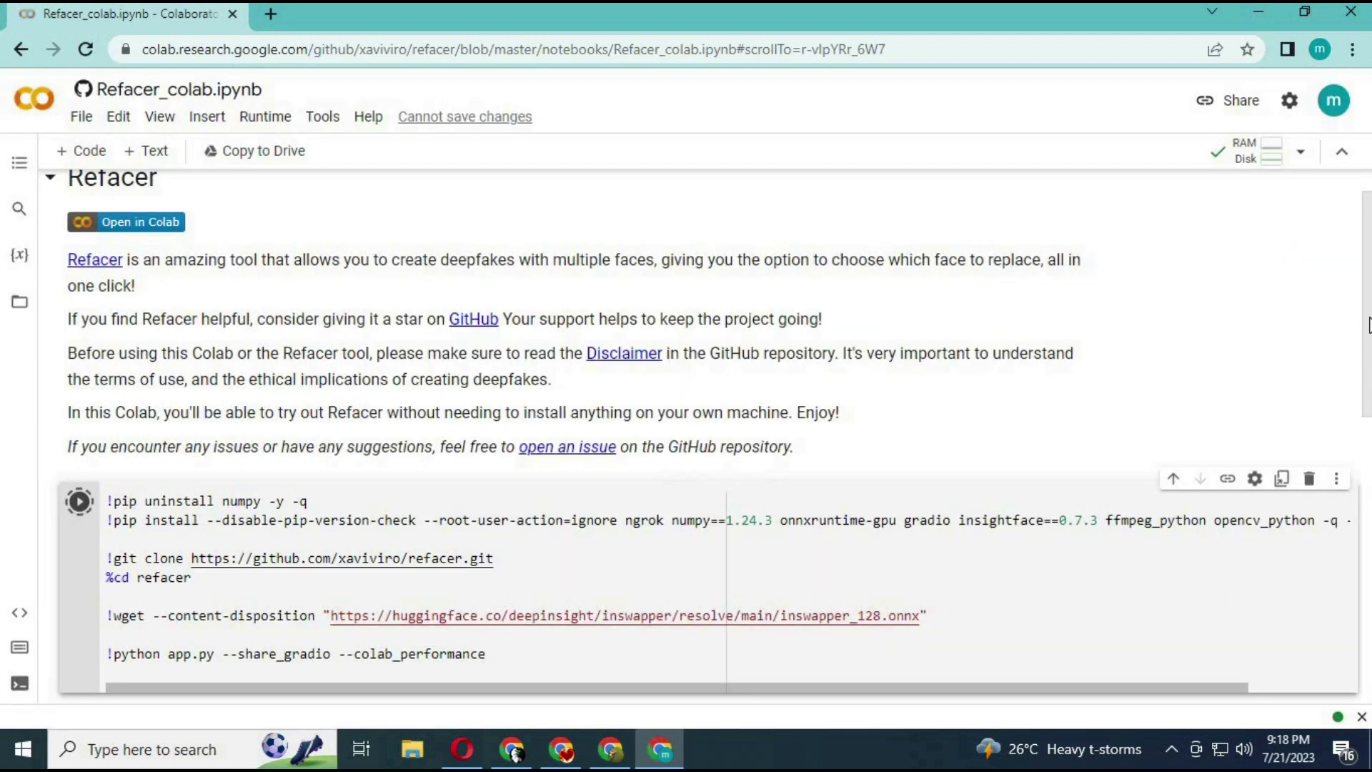
scroll(down, 3)
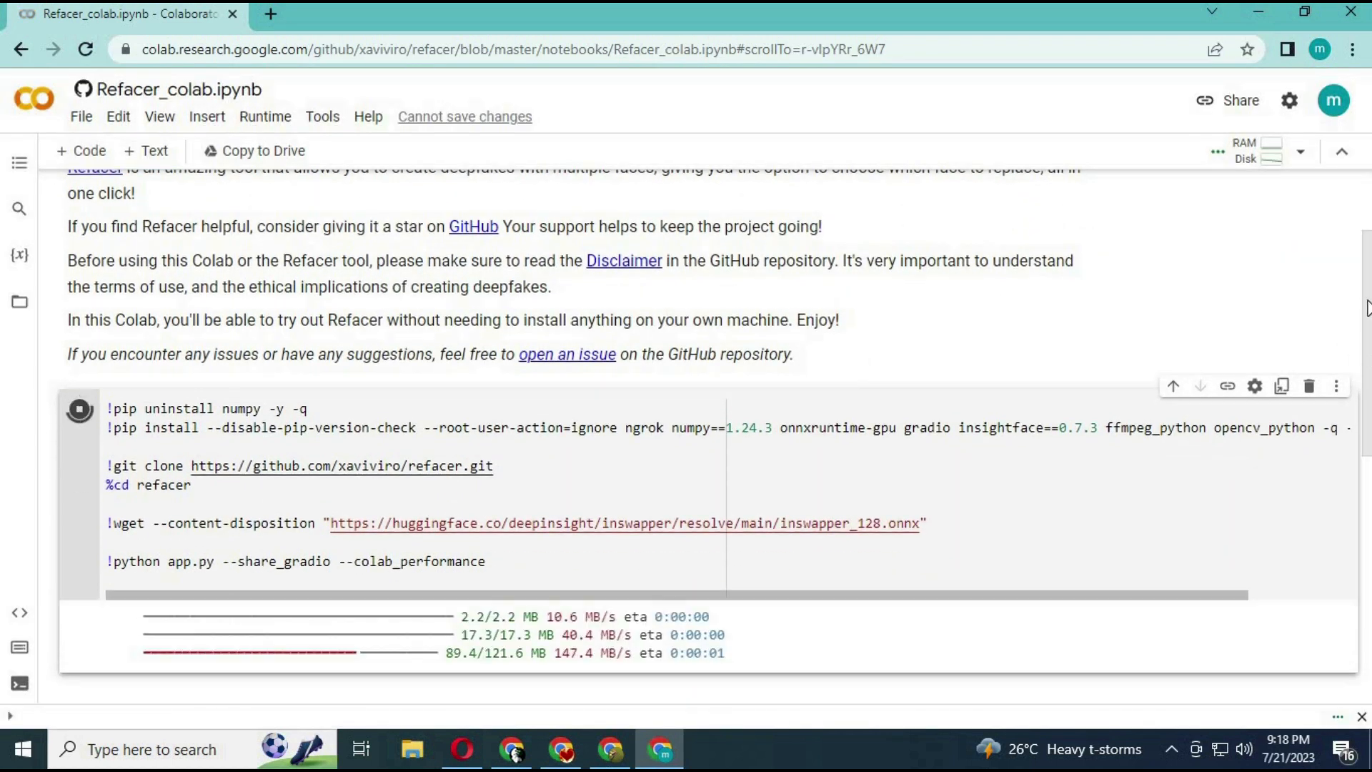
scroll(down, 3)
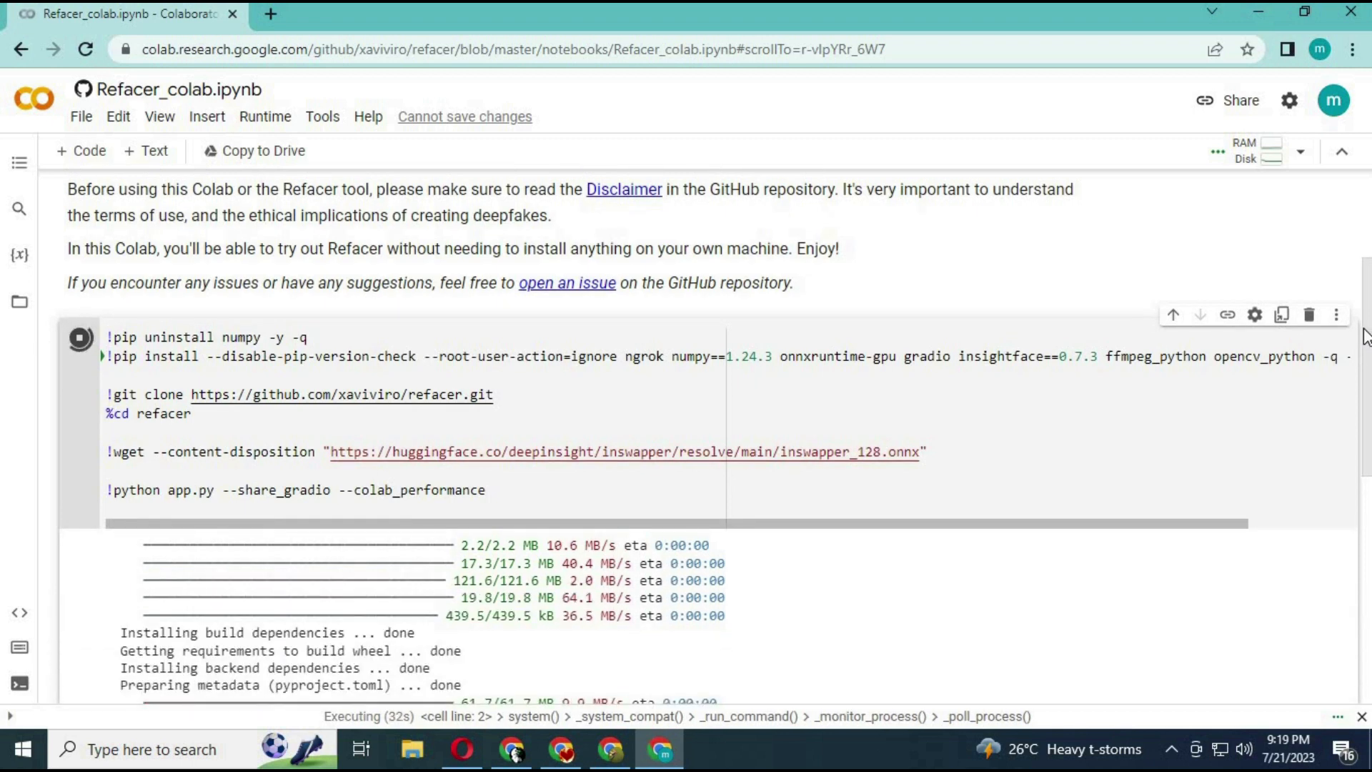
scroll(down, 3)
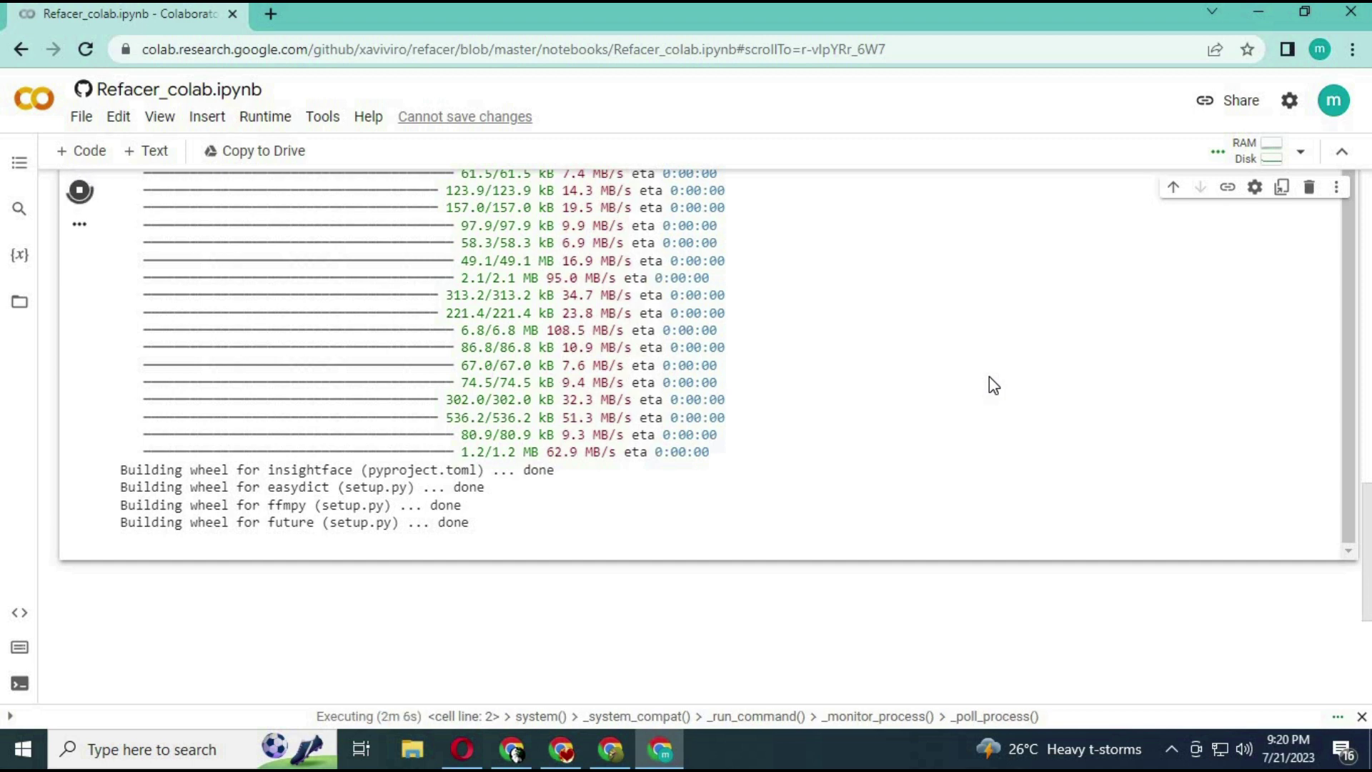
mouse_move(875, 406)
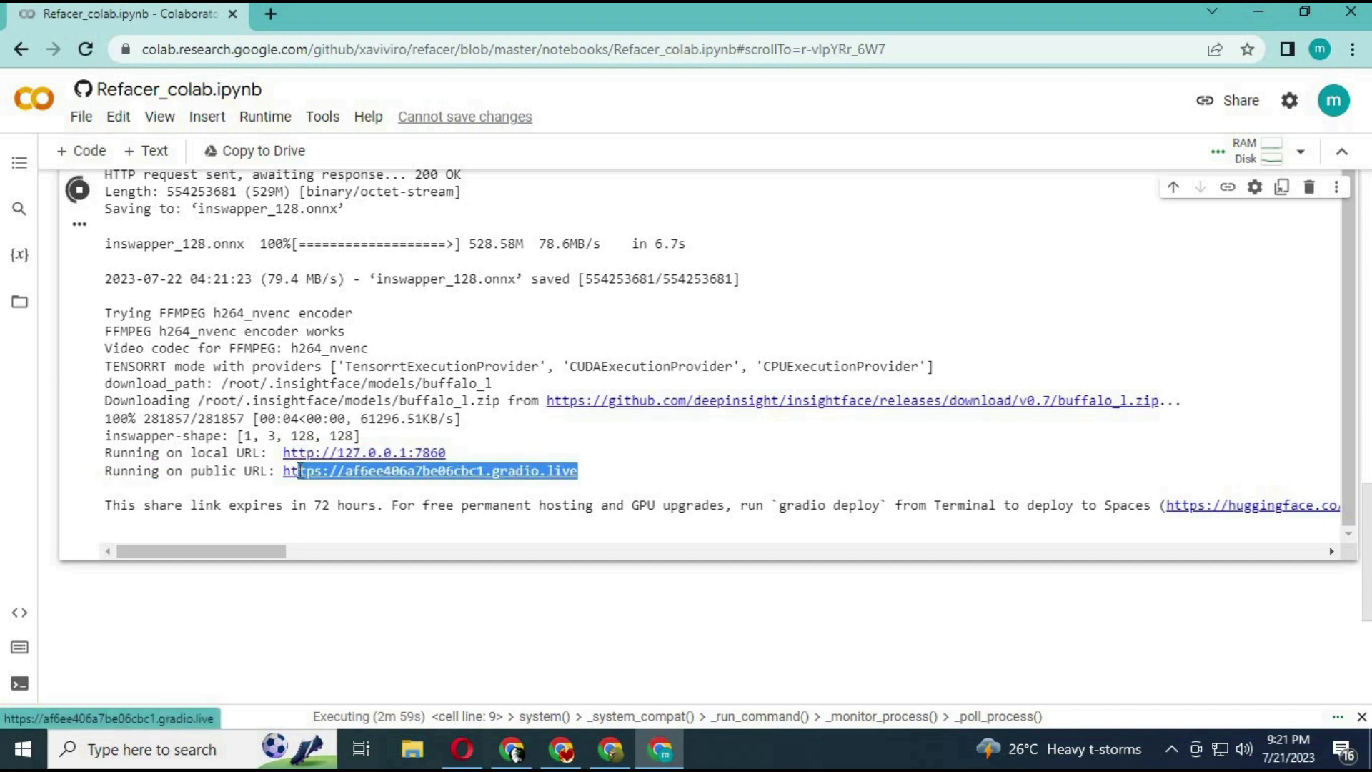
Follow the 'Running on public URL' gradio.live link to the Refacer interface.
double_click(428, 472)
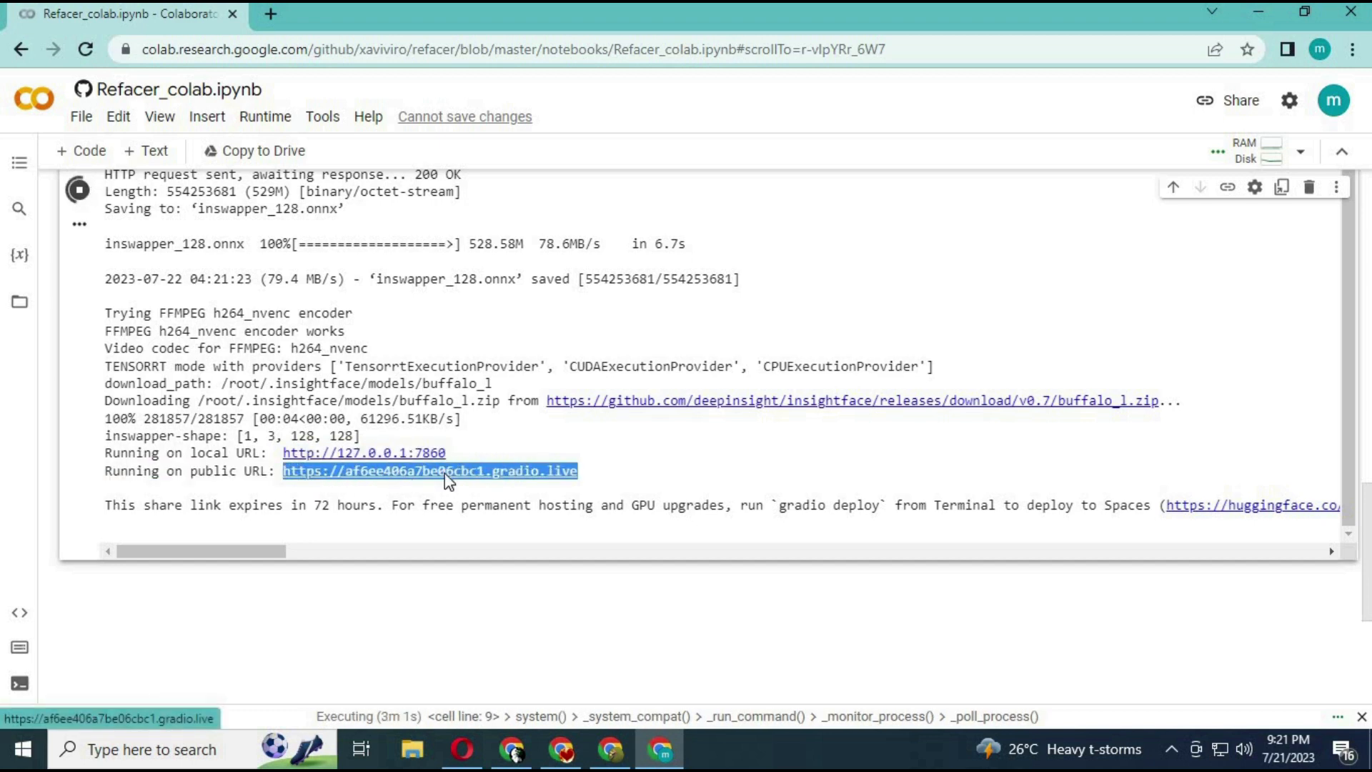
click(429, 471)
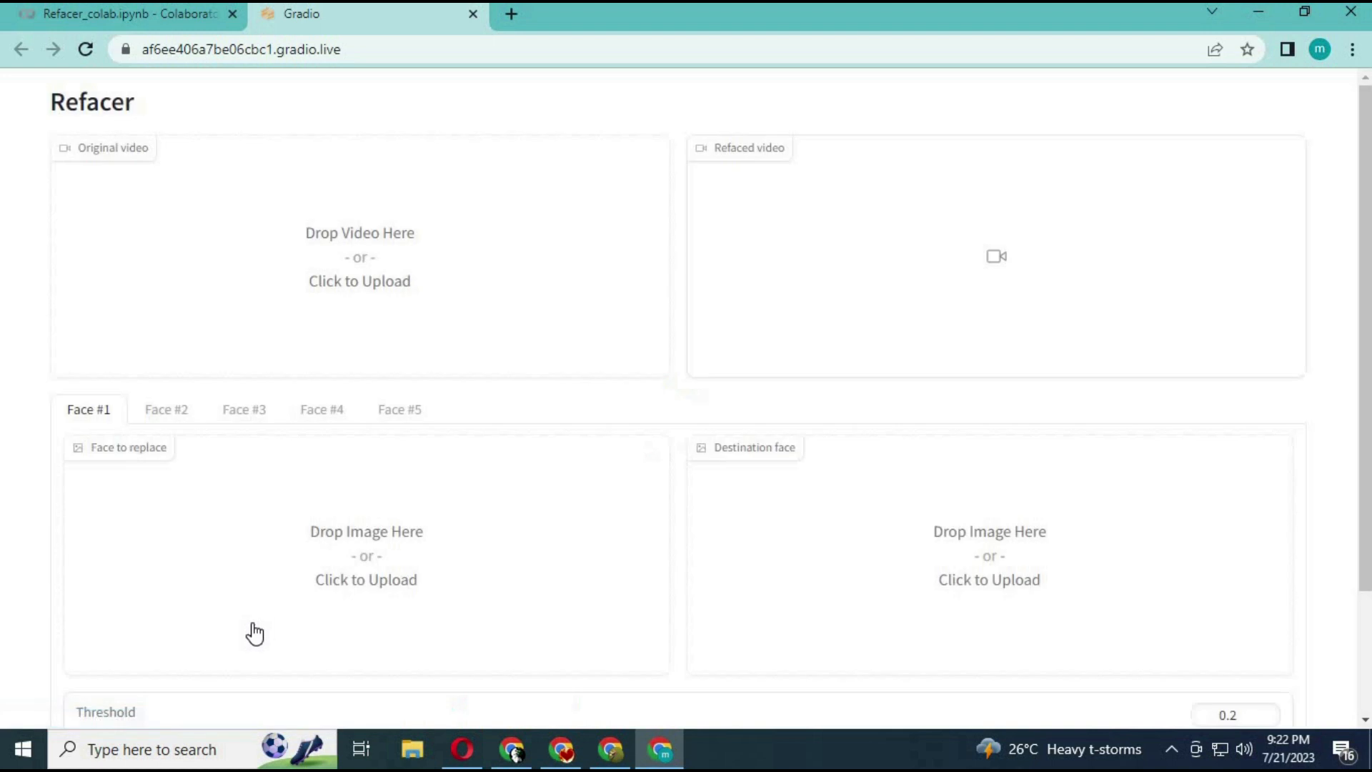
mouse_move(843, 354)
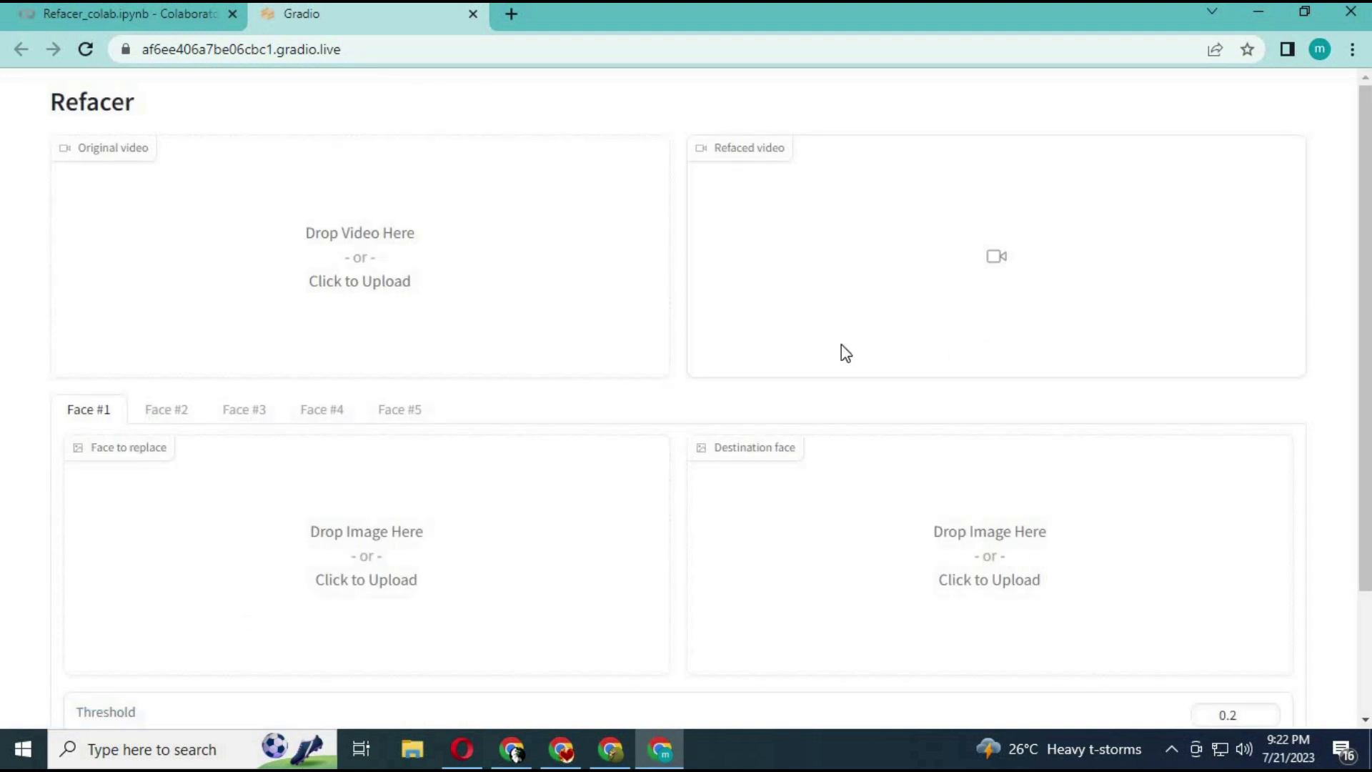
mouse_move(308, 270)
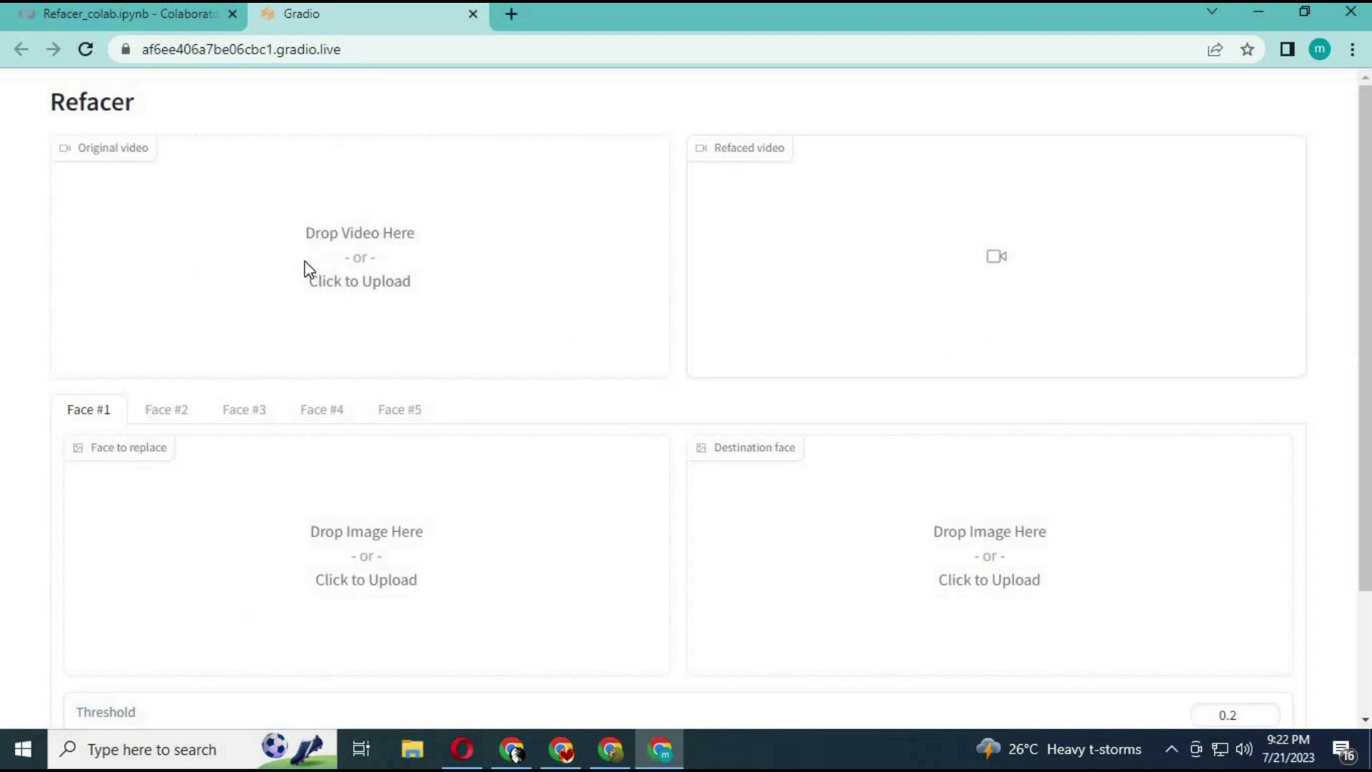
Start choosing a file for the Original video upload box.
click(361, 280)
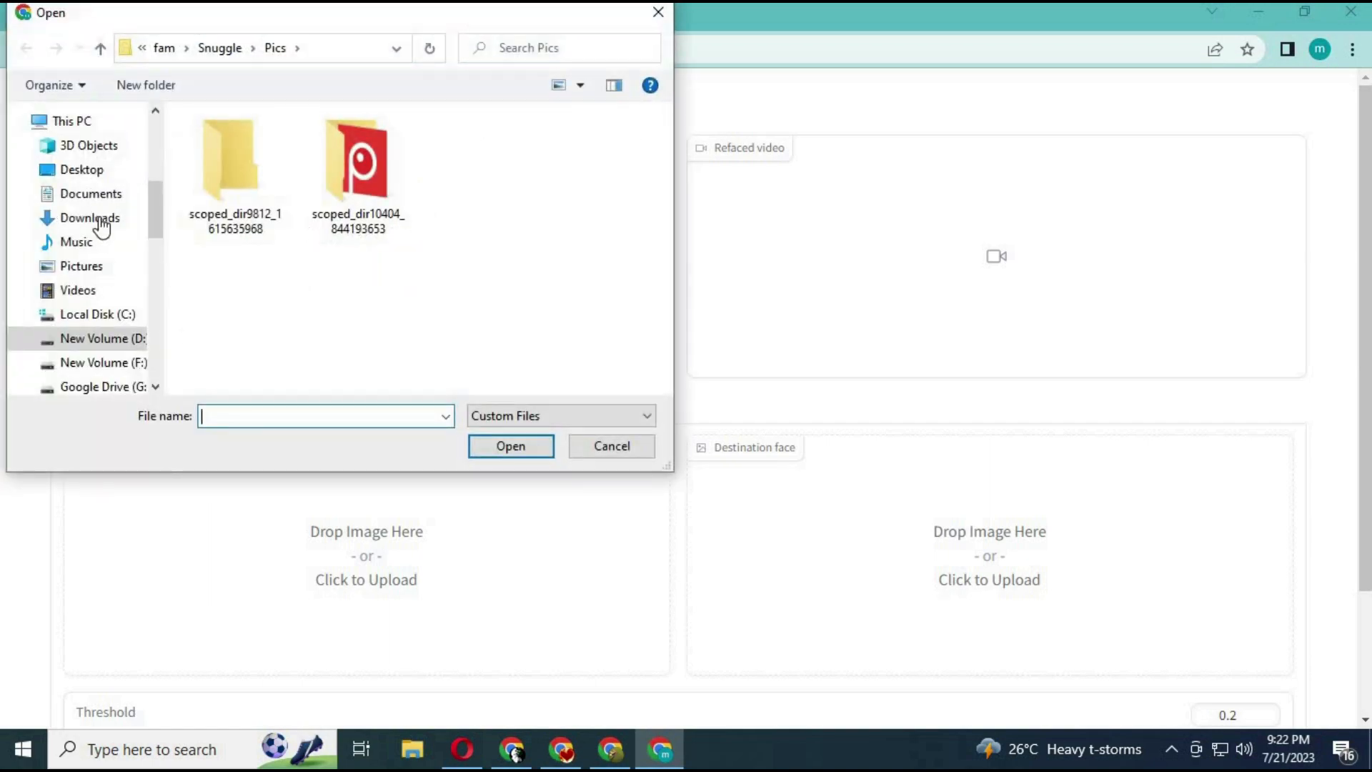